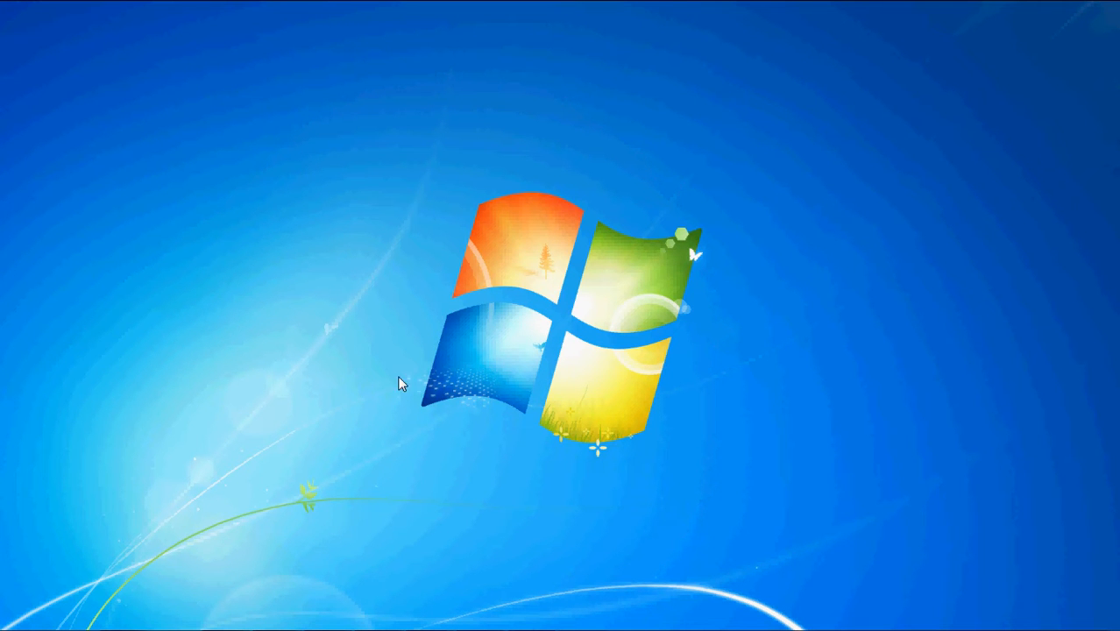
mouse_move(365, 412)
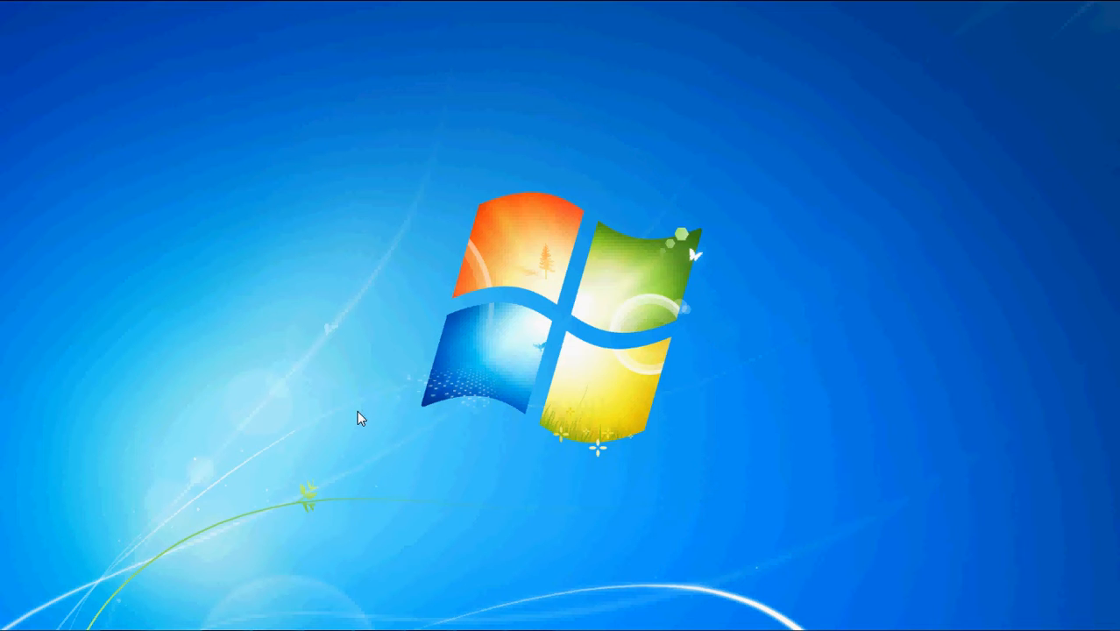
mouse_move(5, 623)
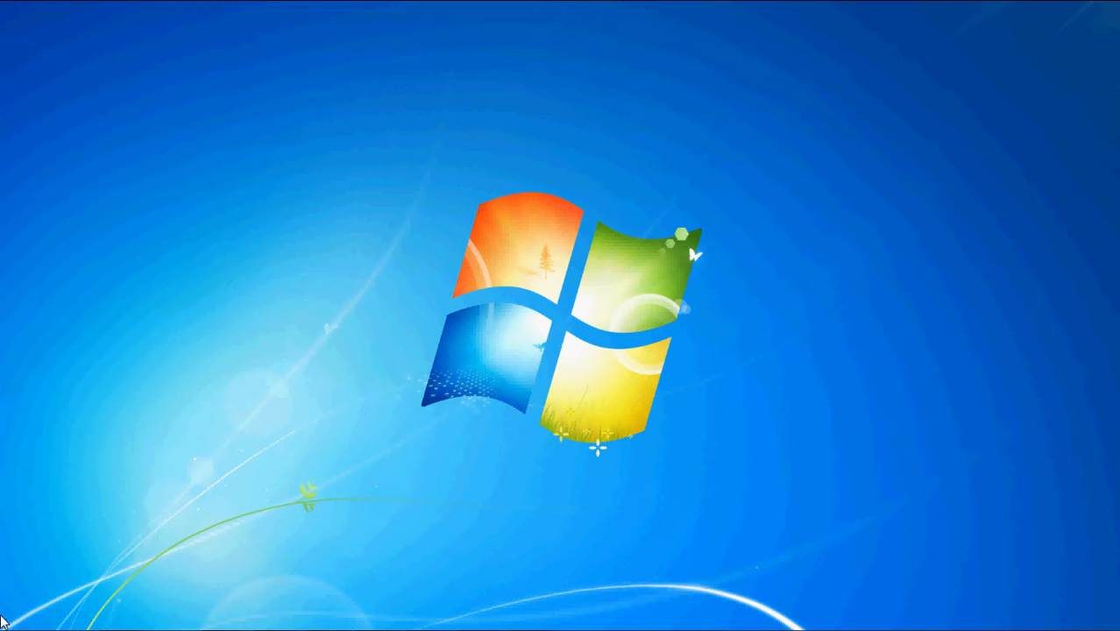
Step: Start Visual Studio Community 2015 from the taskbar
left_click(17, 613)
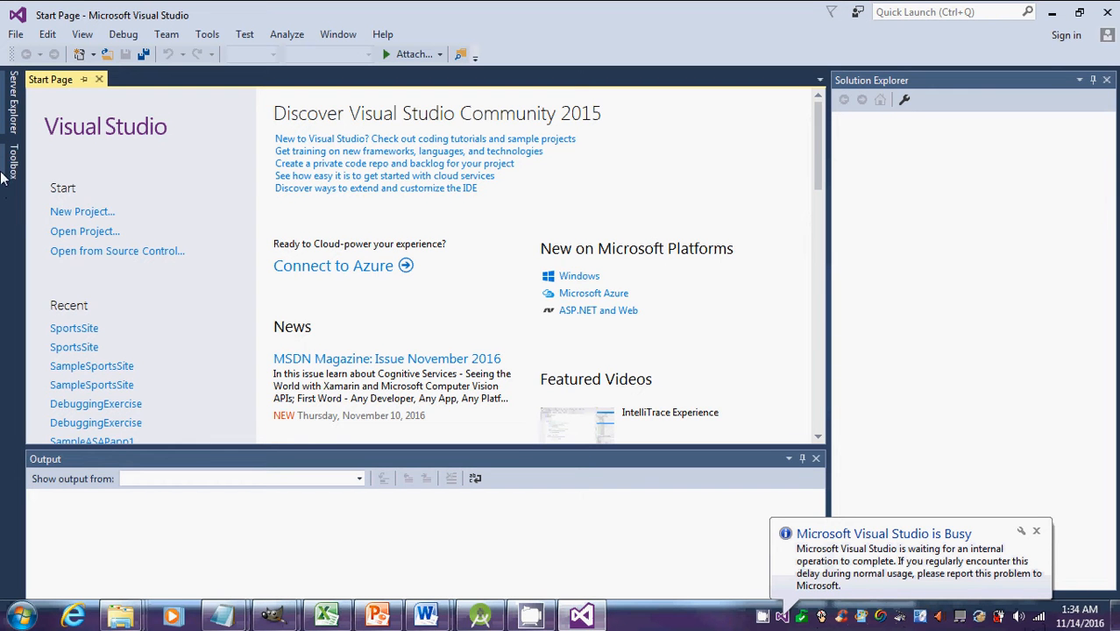
mouse_move(7, 171)
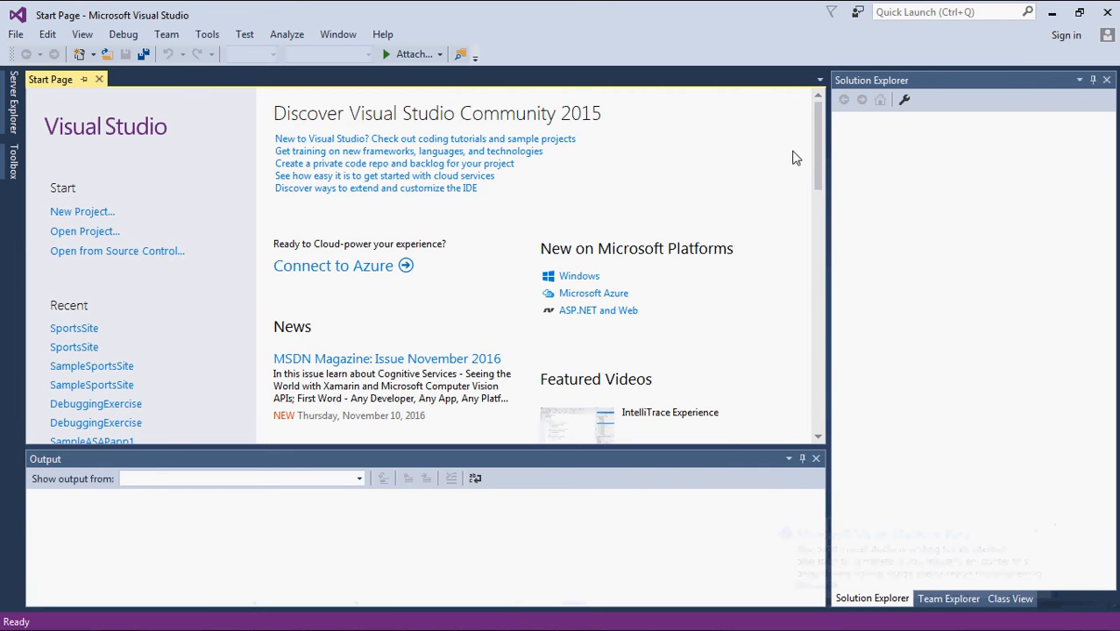
mouse_move(7, 173)
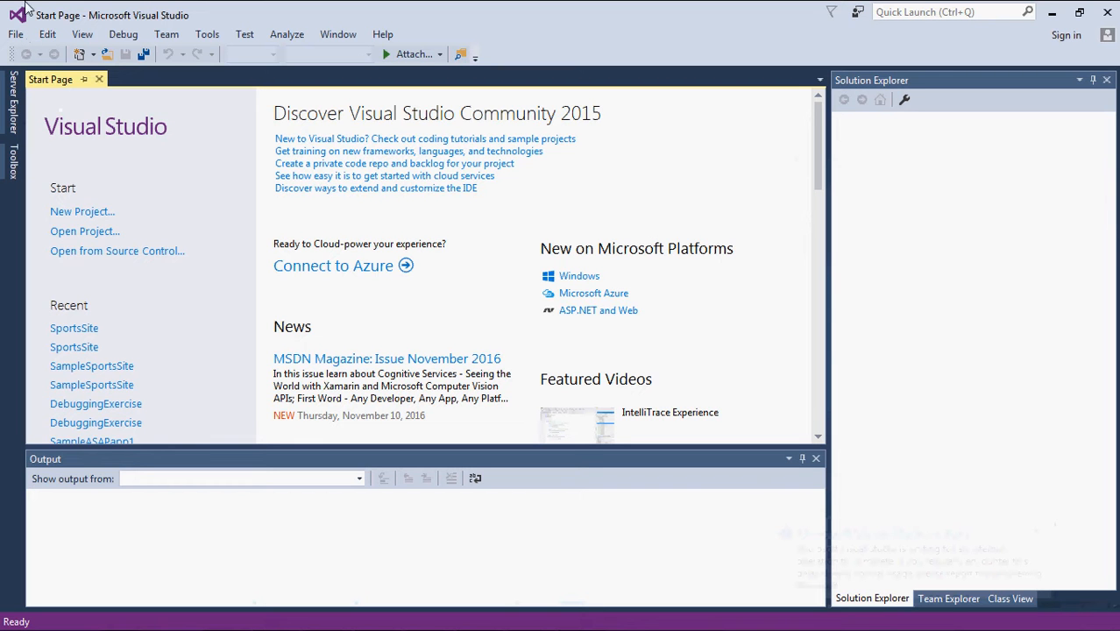
mouse_move(714, 166)
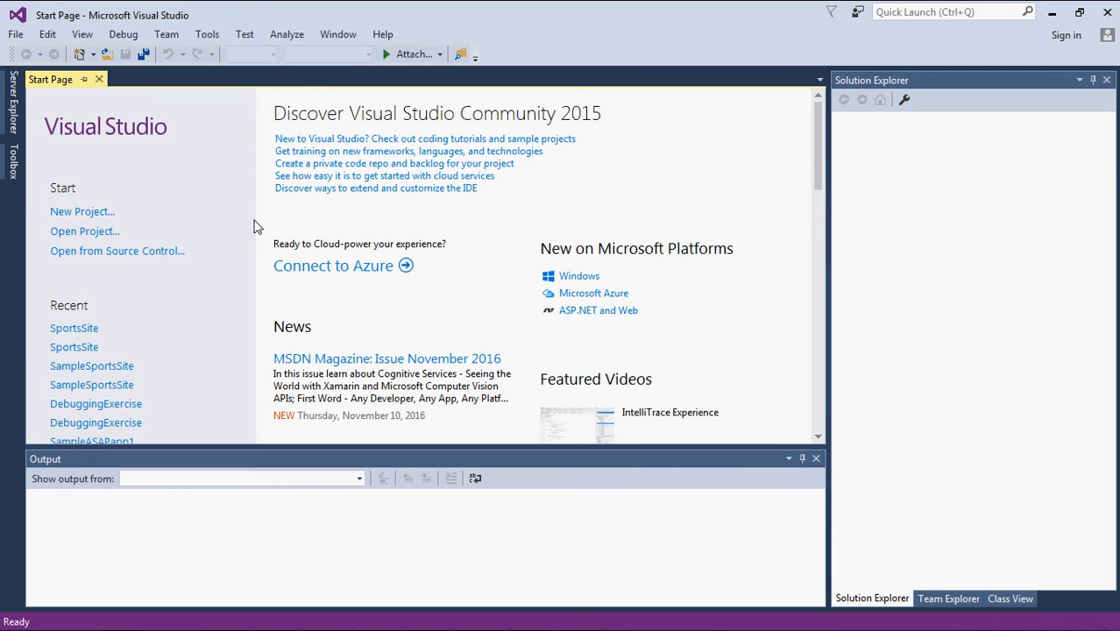
mouse_move(559, 75)
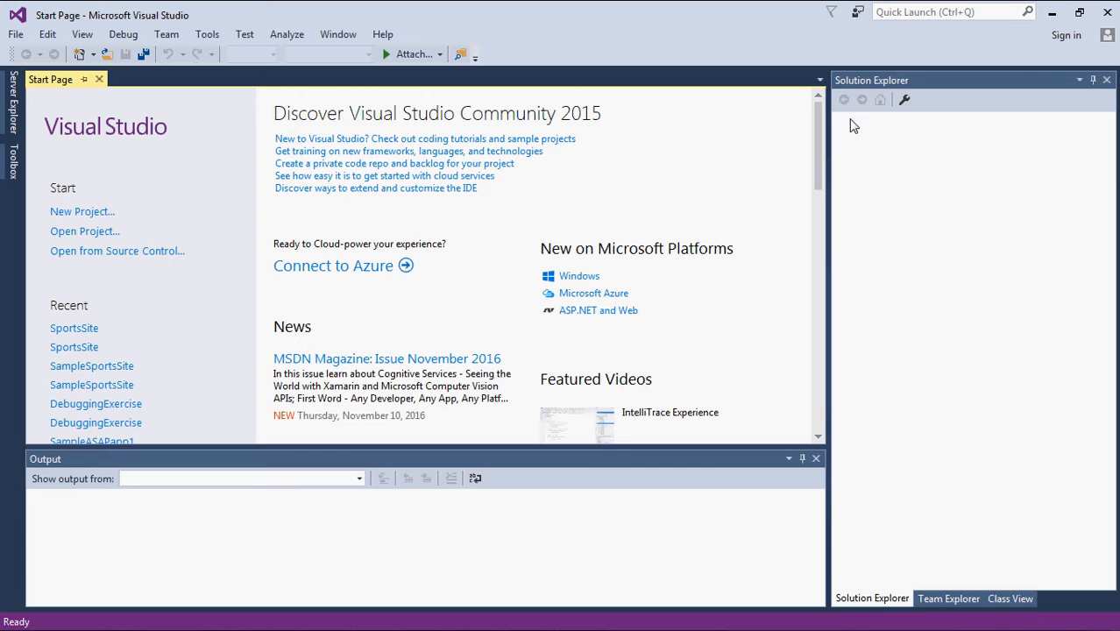
mouse_move(873, 174)
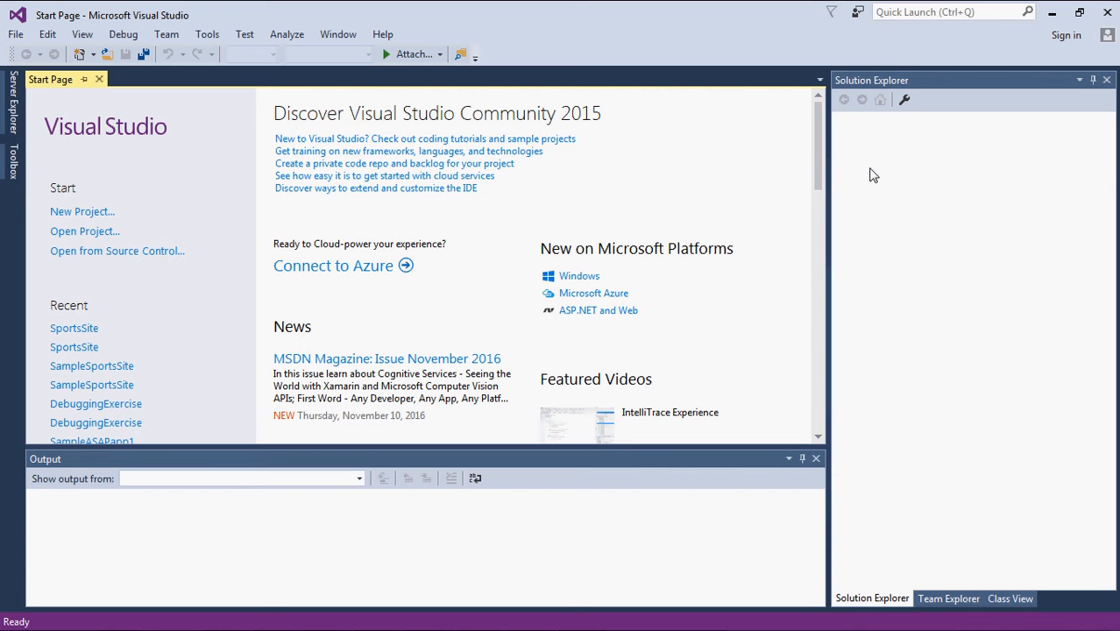
mouse_move(848, 93)
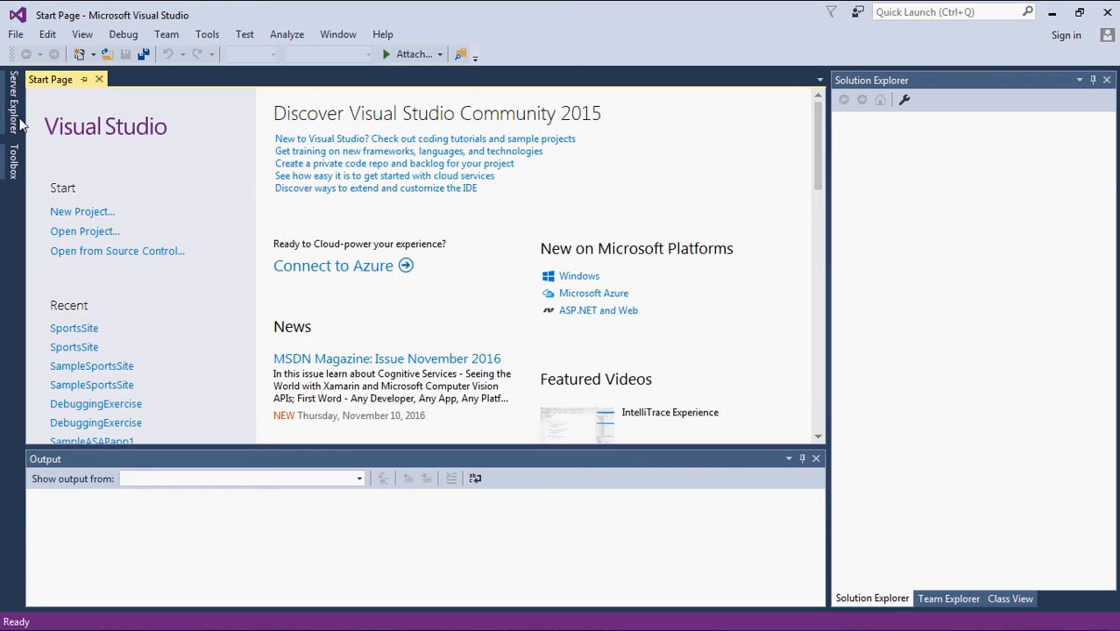
mouse_move(22, 44)
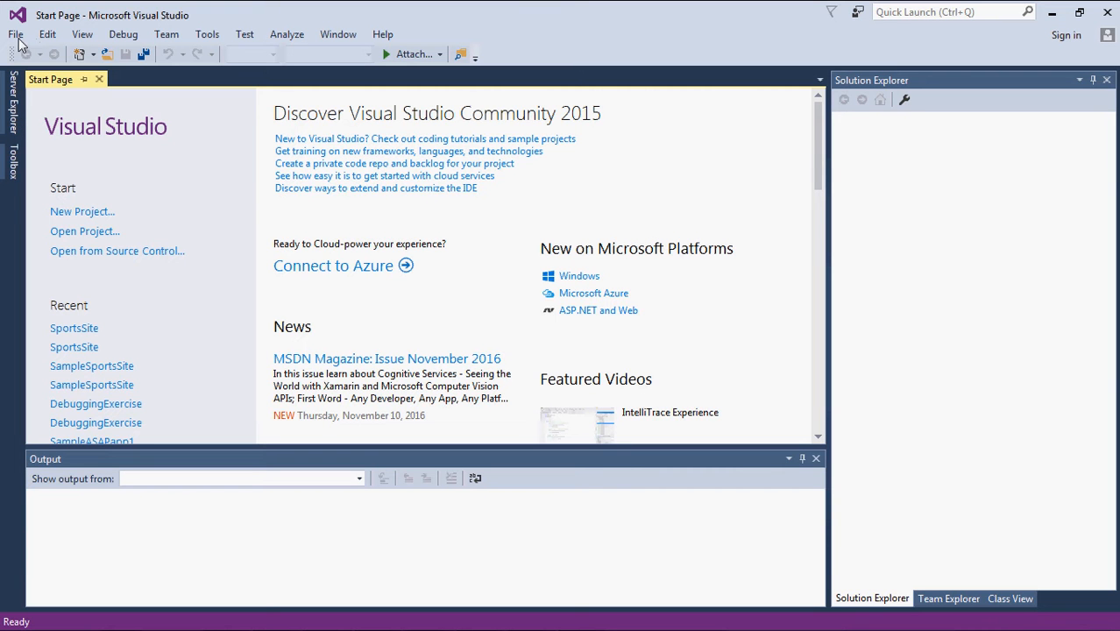
mouse_move(215, 33)
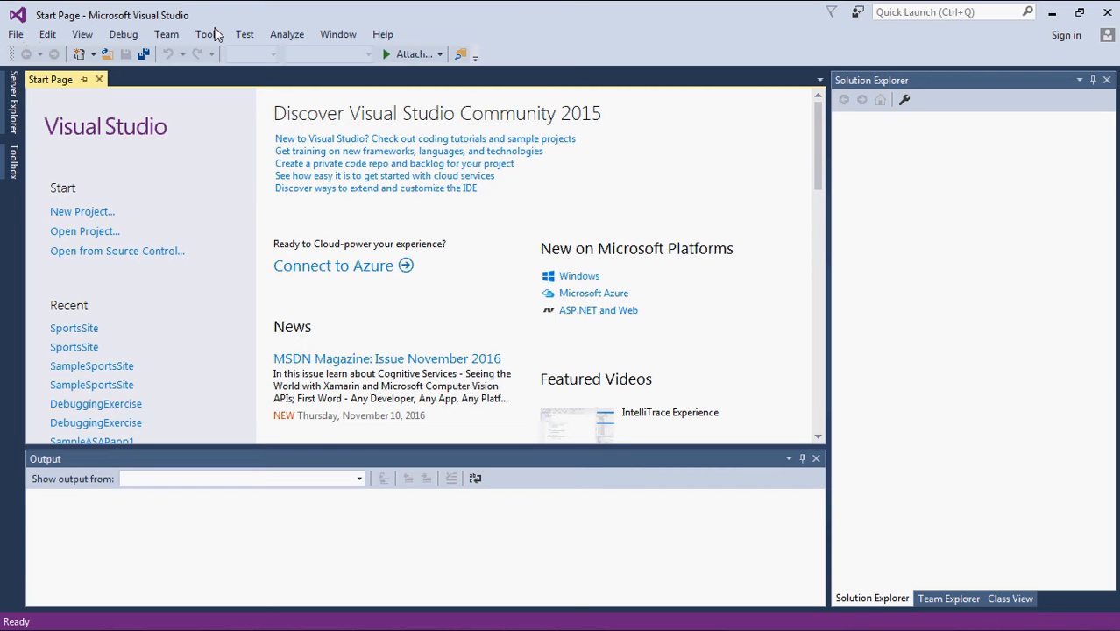
mouse_move(940, 74)
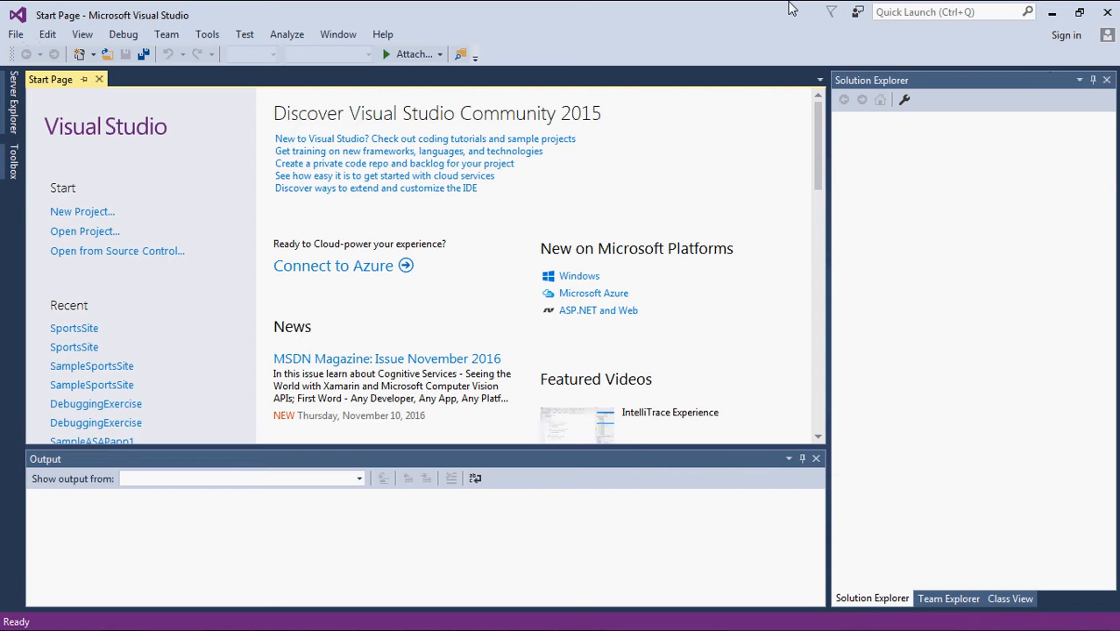
mouse_move(281, 144)
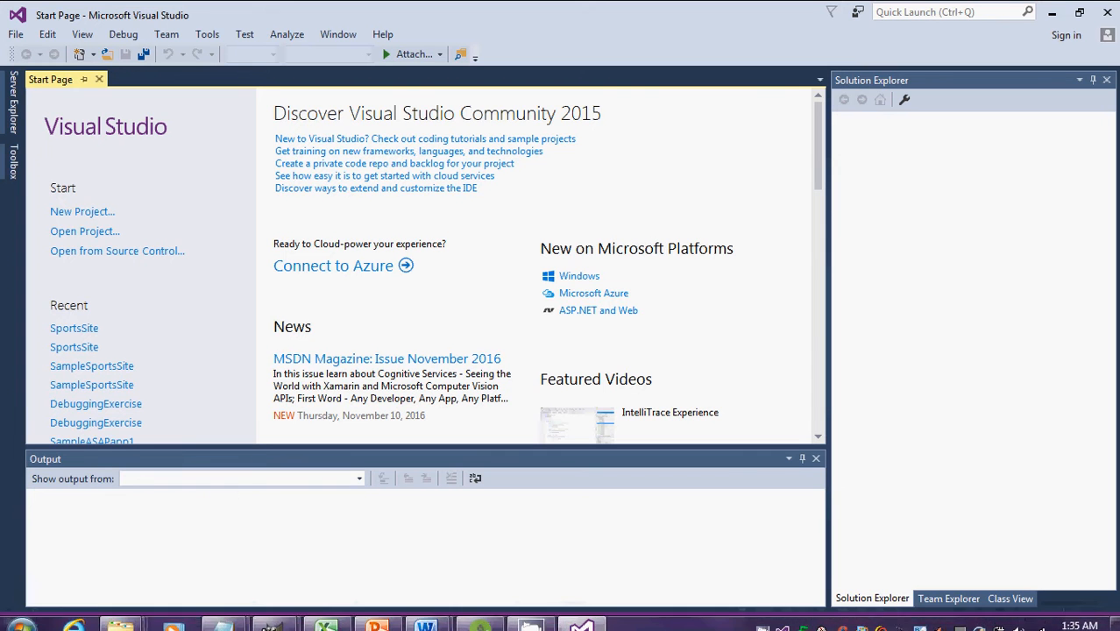
Step: Dismiss the busy notice and expand Server Explorer showing Azure, Data Connections and Servers
left_click(1082, 15)
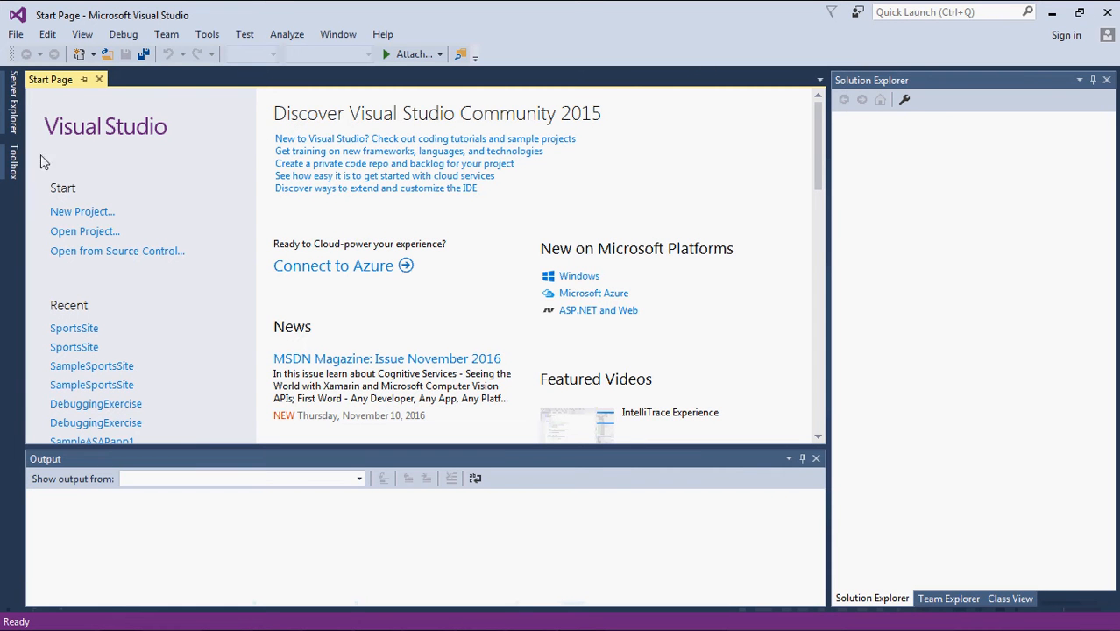
mouse_move(55, 148)
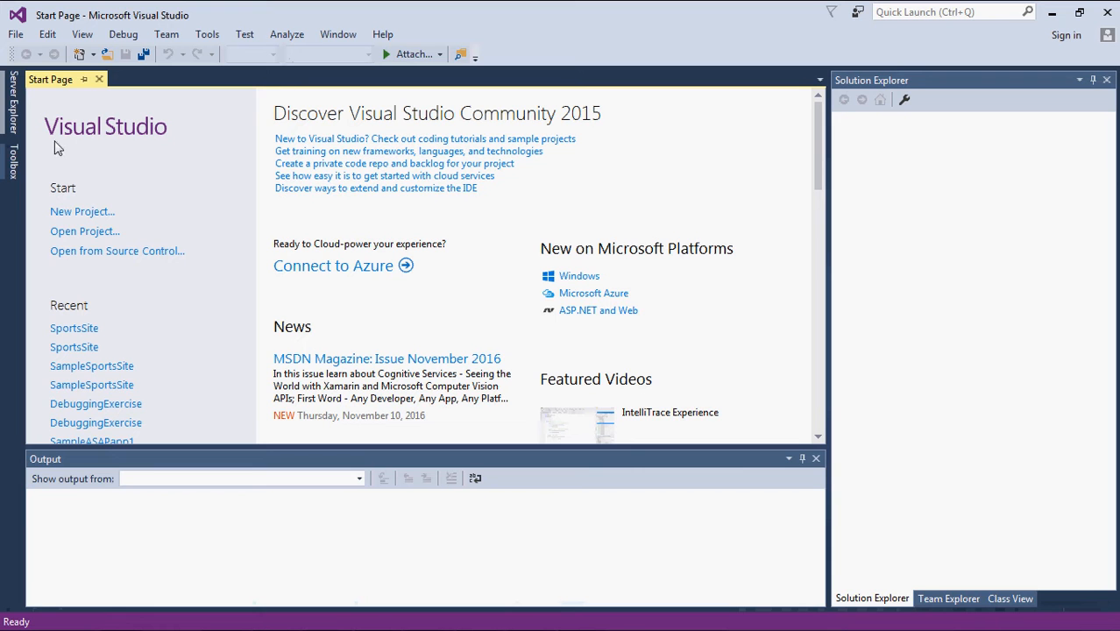
mouse_move(70, 46)
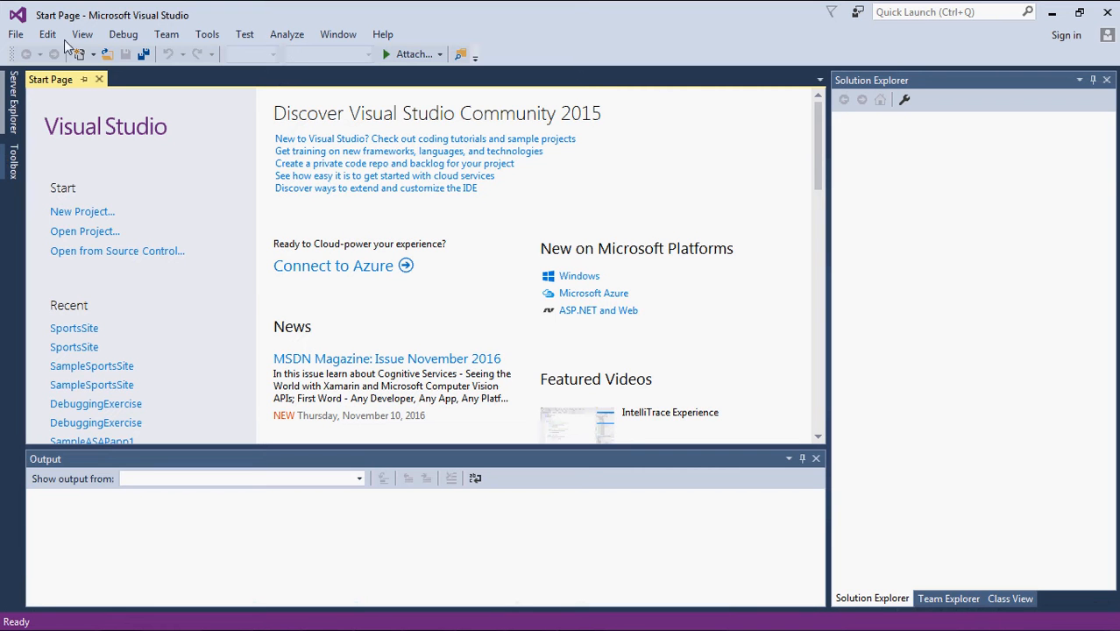
mouse_move(12, 172)
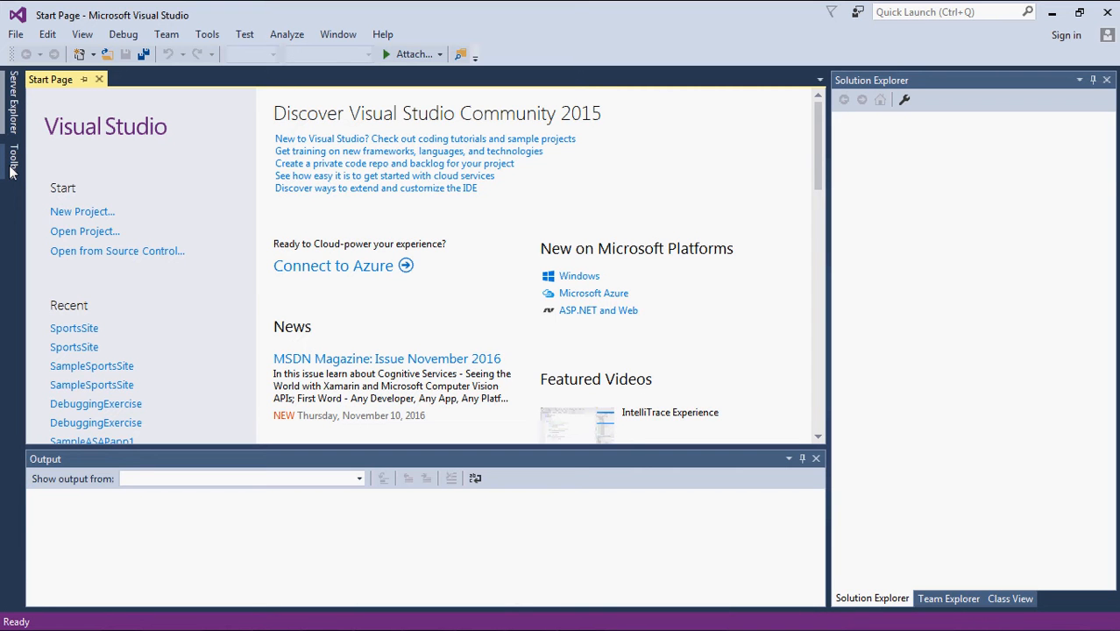
mouse_move(438, 61)
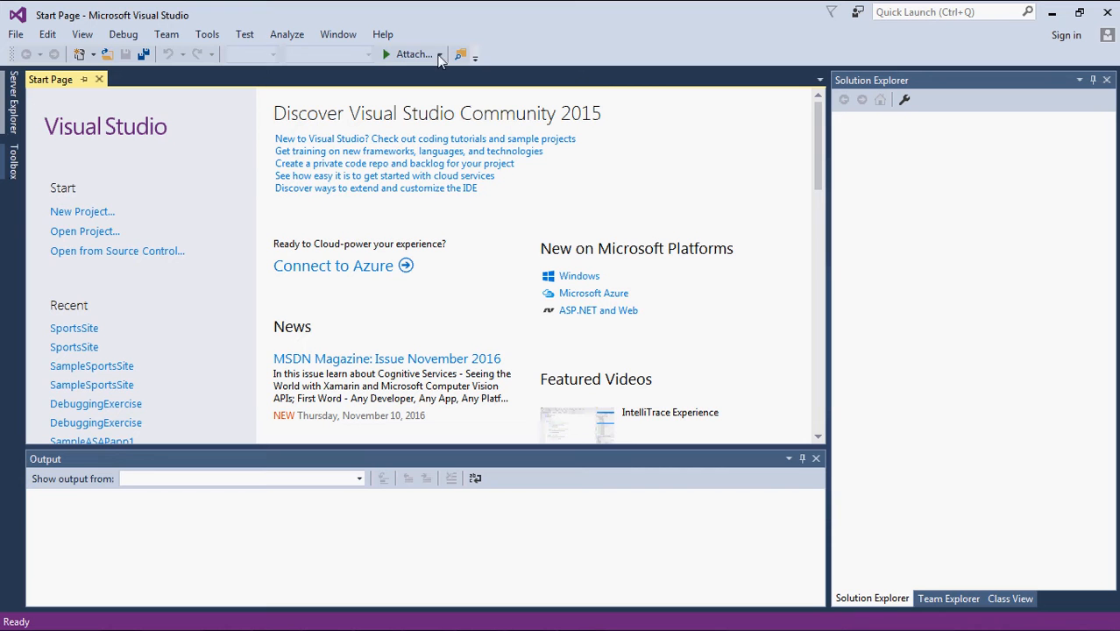
mouse_move(538, 96)
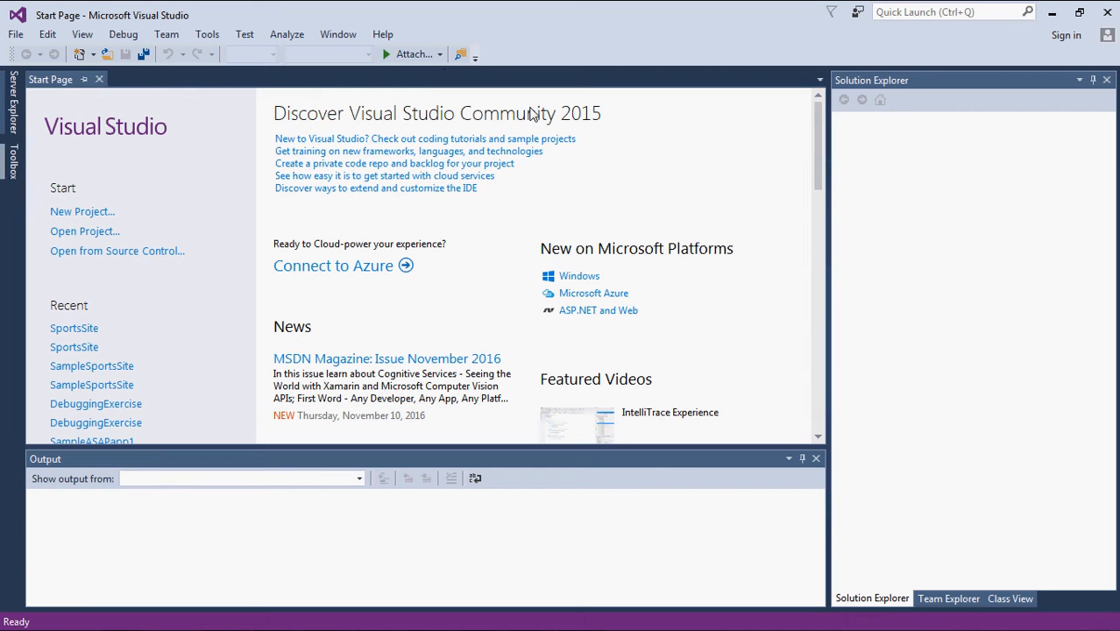
left_click(1080, 12)
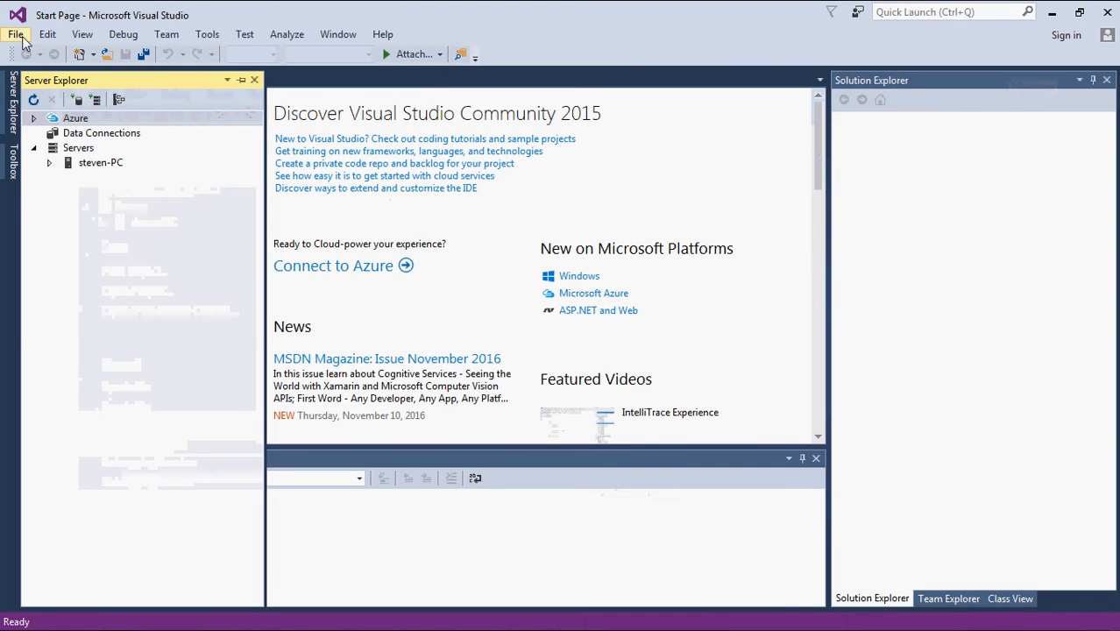
Step: Bring up the Open Project dialog via File > Open > Project/Solution
left_click(46, 34)
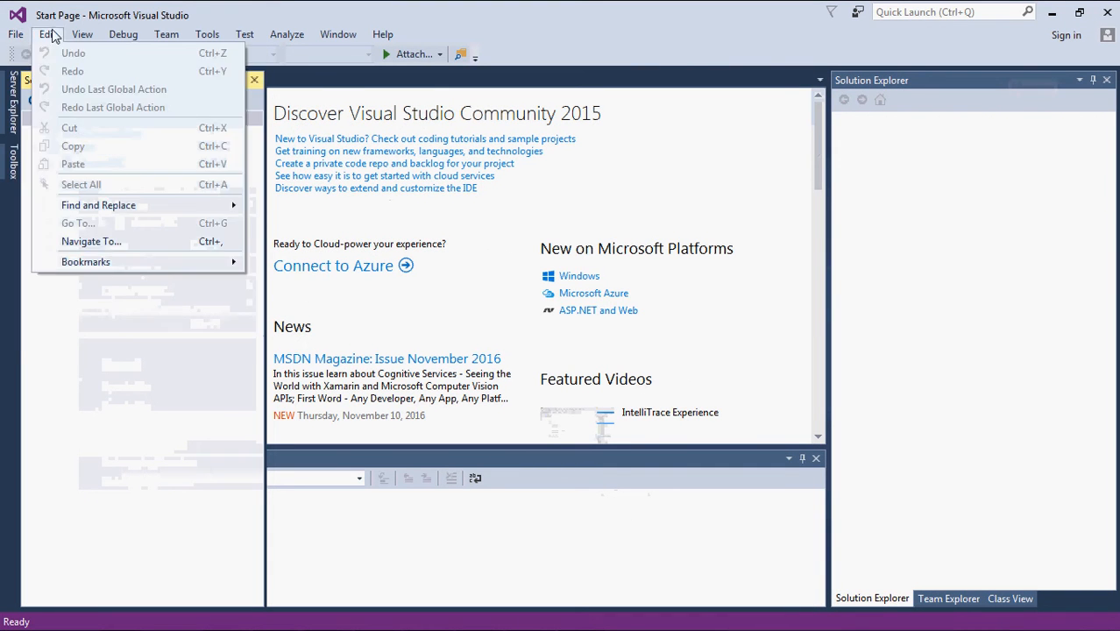
left_click(15, 33)
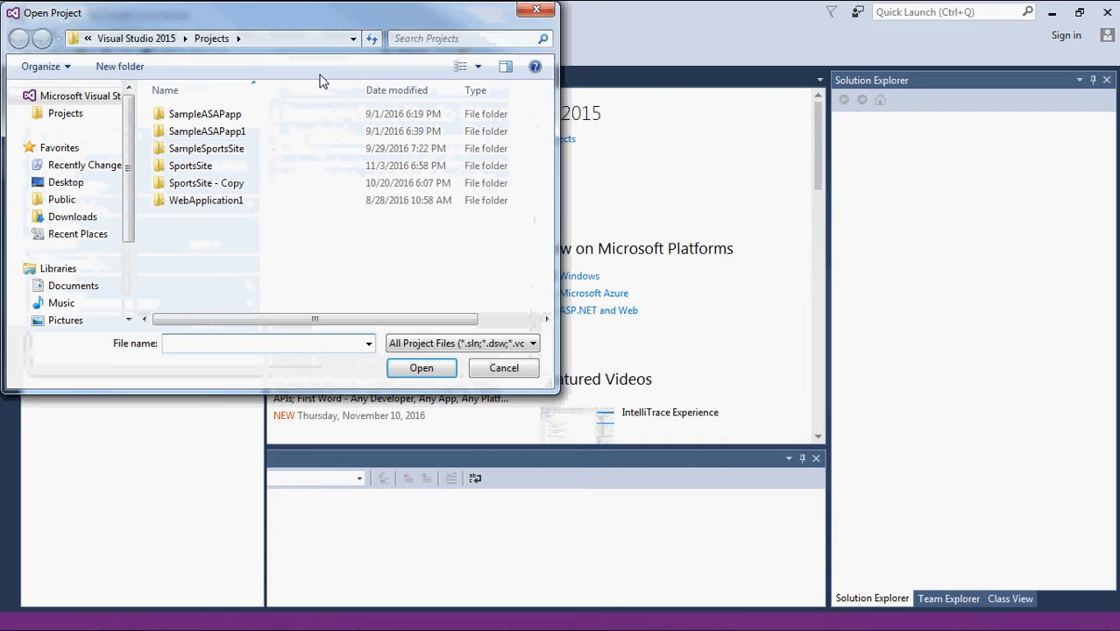
Step: Enter the SportsSite folder and choose the SportsSite solution file
left_click(190, 165)
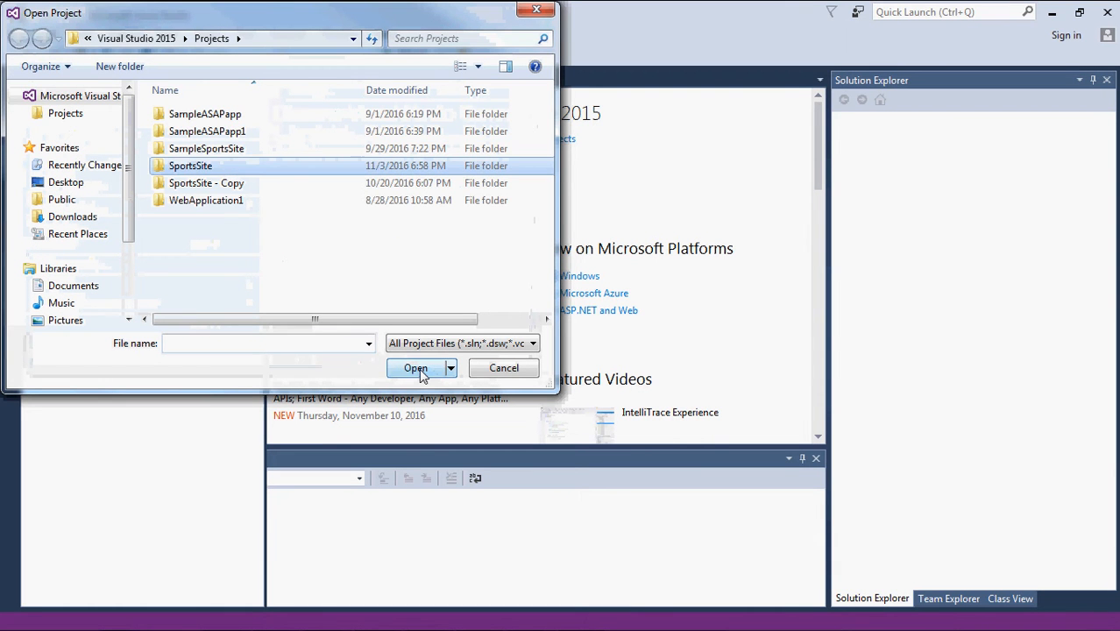
double_click(191, 166)
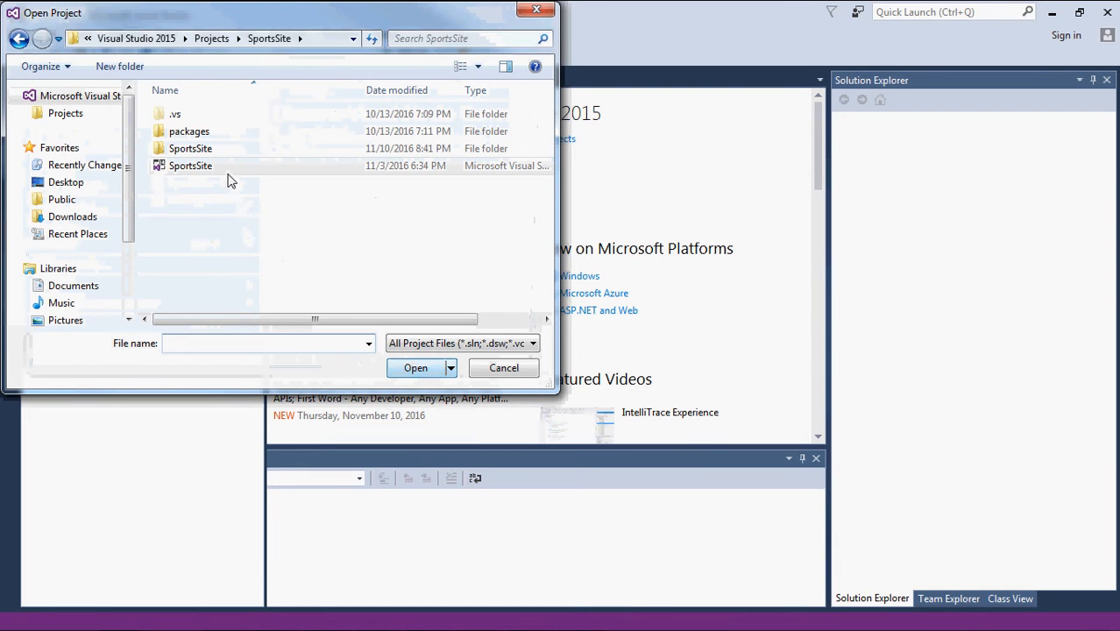
left_click(503, 367)
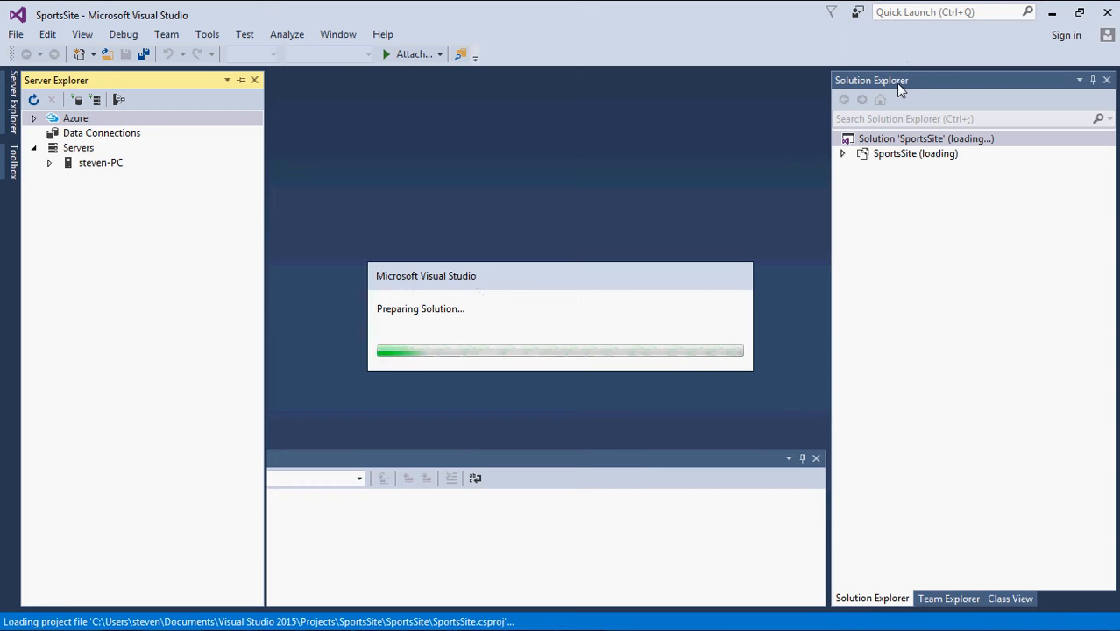
mouse_move(502, 291)
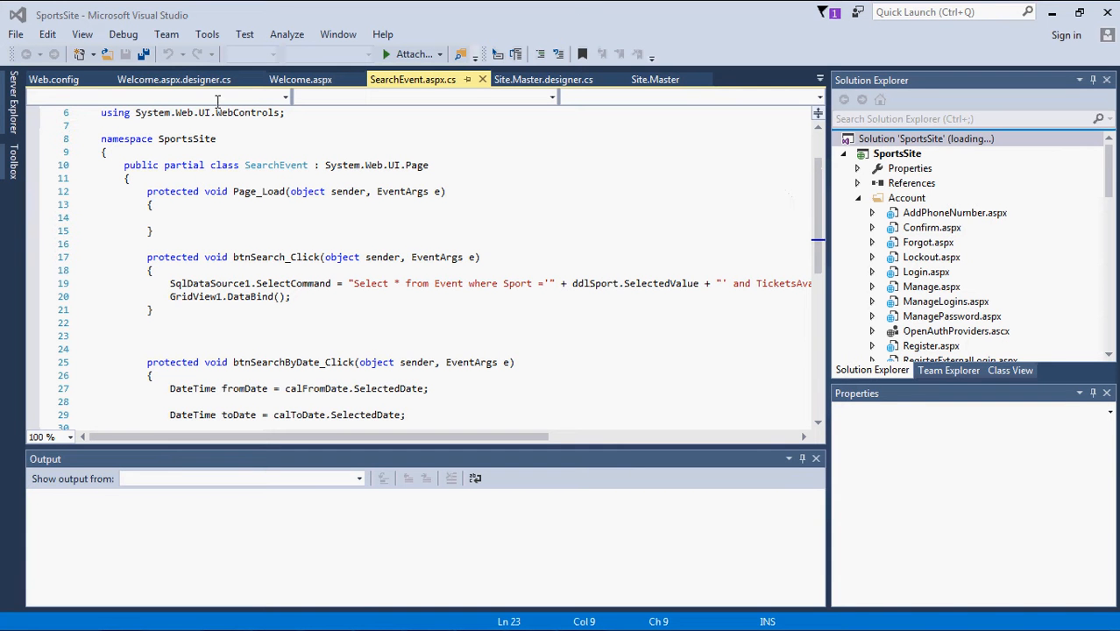
mouse_move(245, 34)
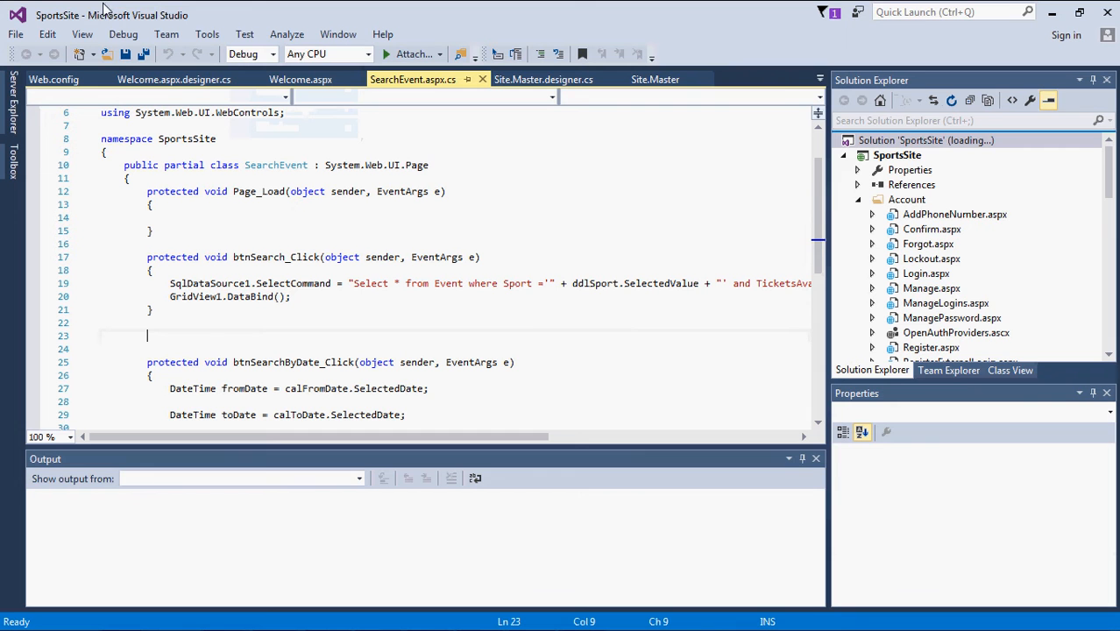
mouse_move(14, 34)
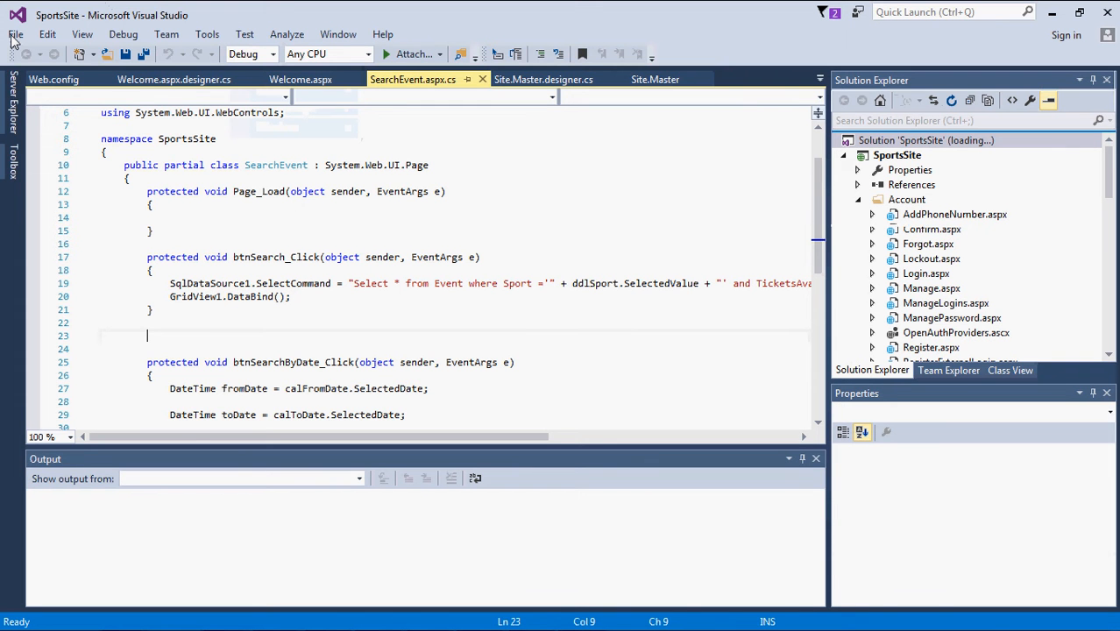
left_click(15, 34)
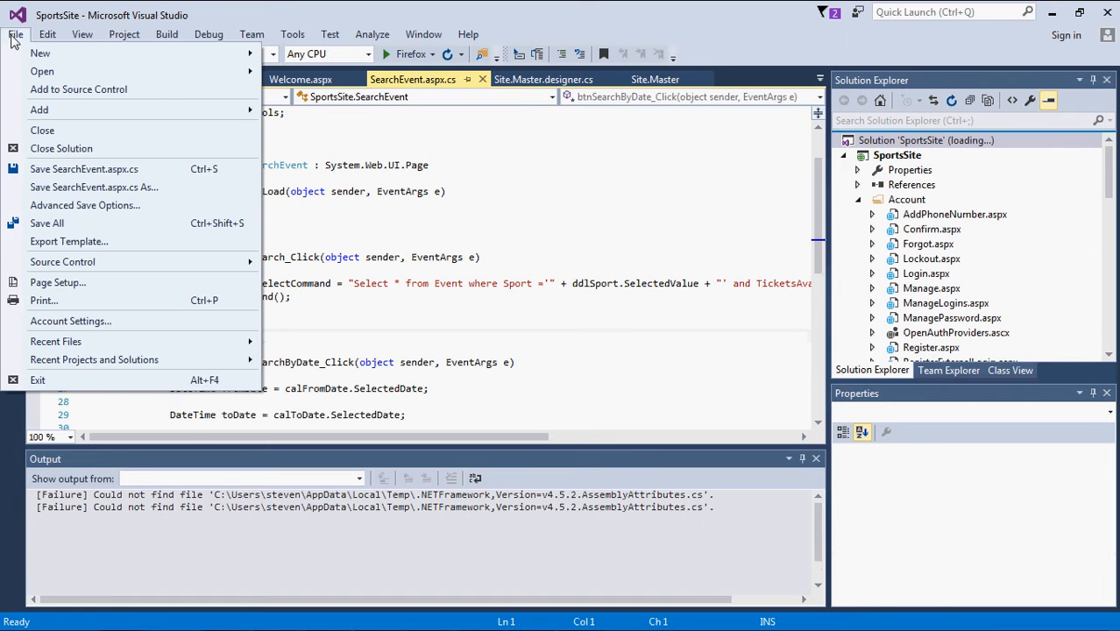
mouse_move(42, 71)
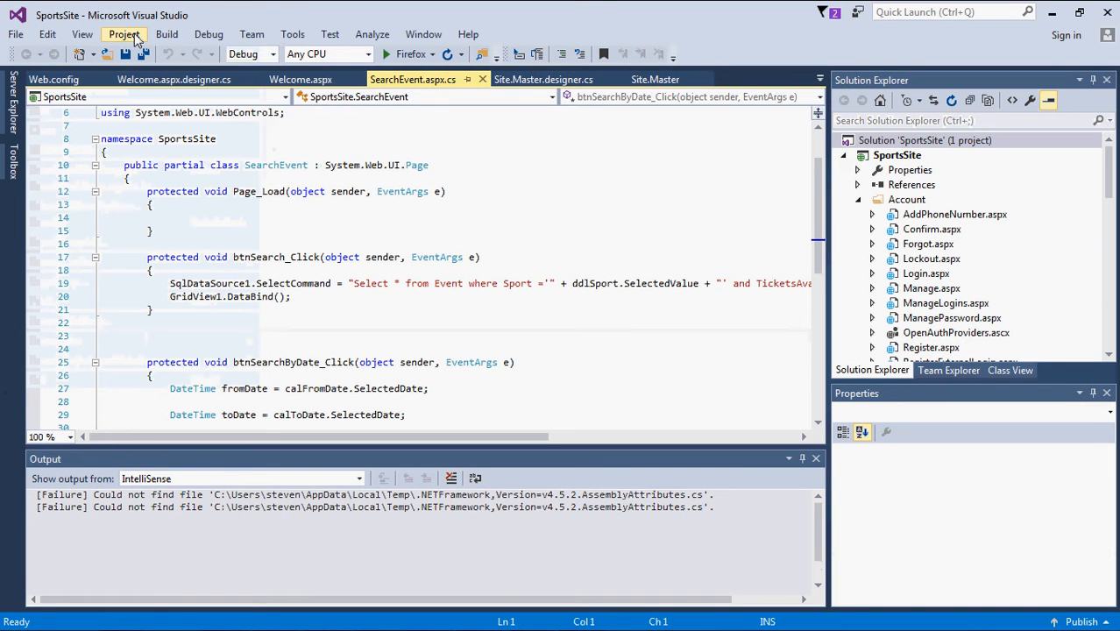
left_click(167, 34)
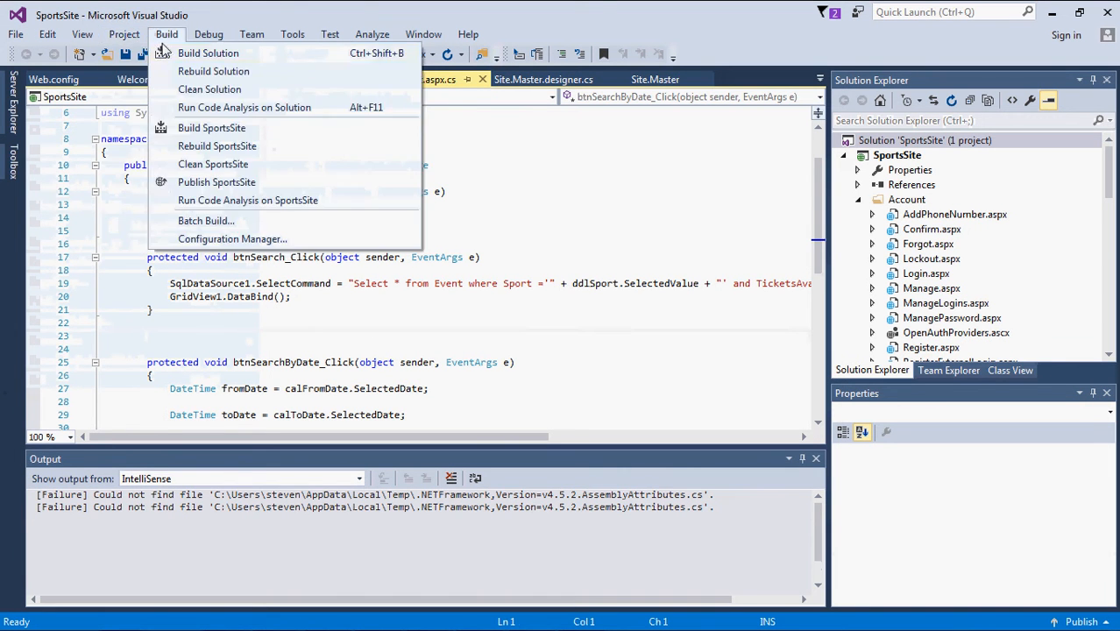
left_click(123, 33)
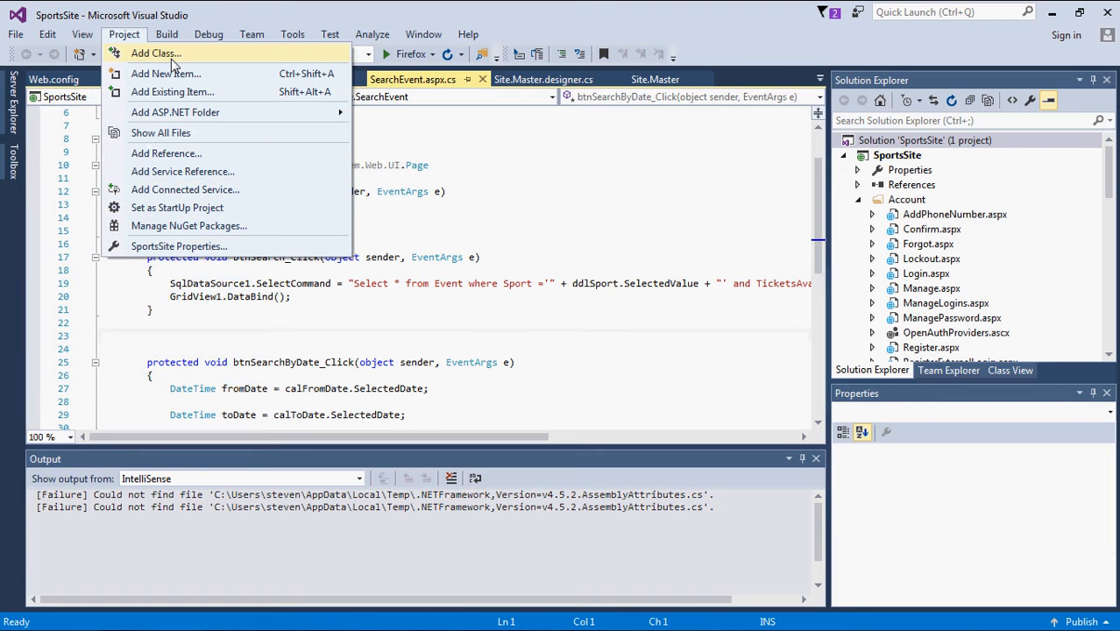
left_click(167, 34)
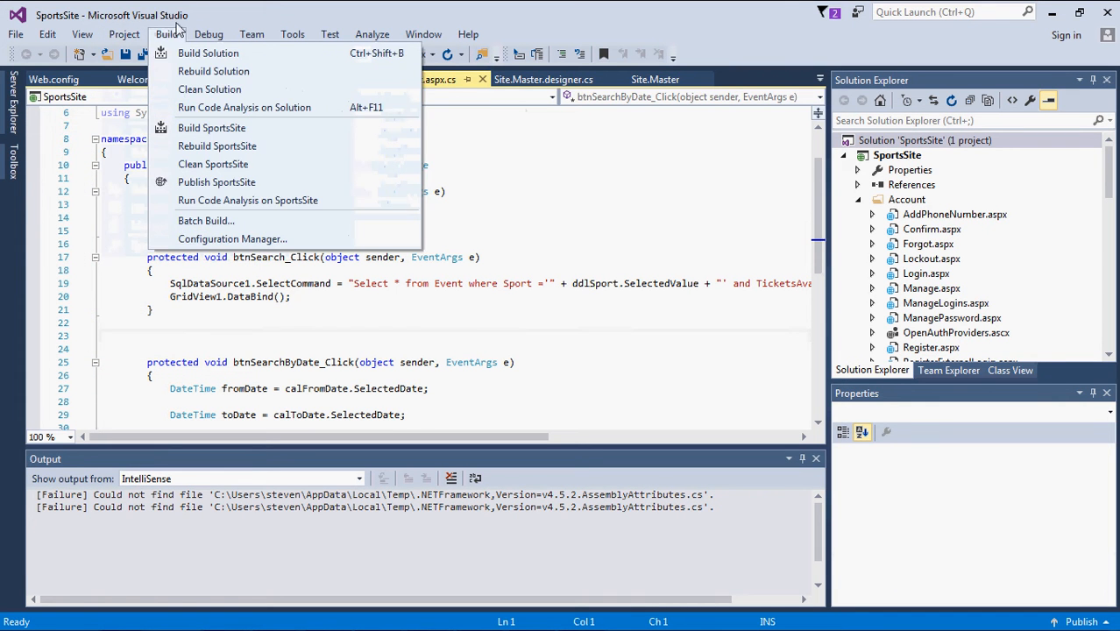
mouse_move(169, 46)
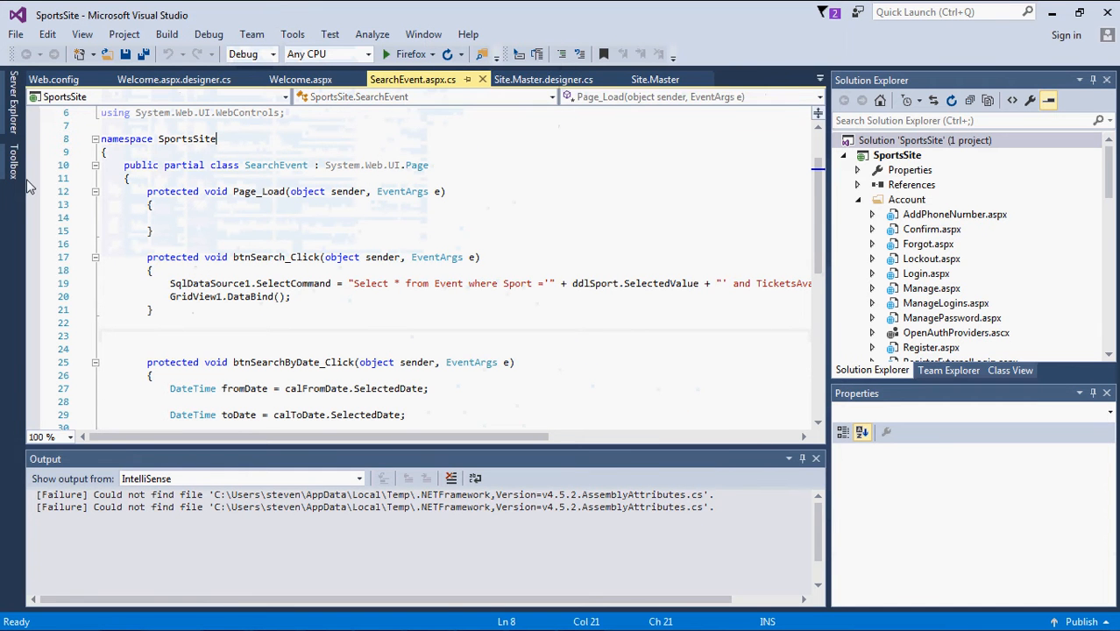
left_click(11, 162)
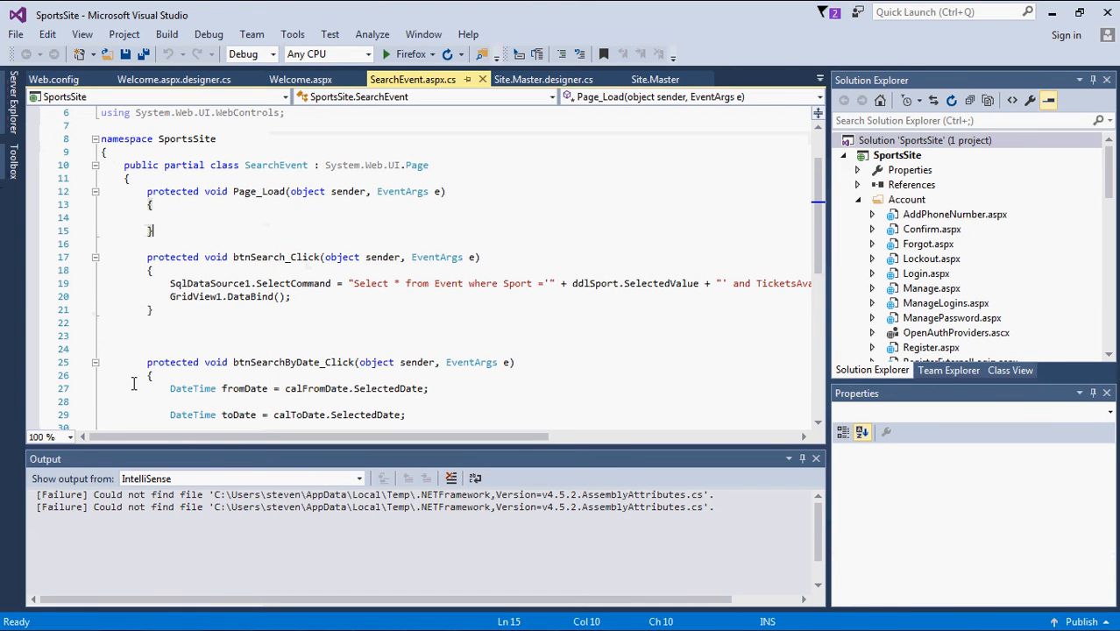
mouse_move(947, 313)
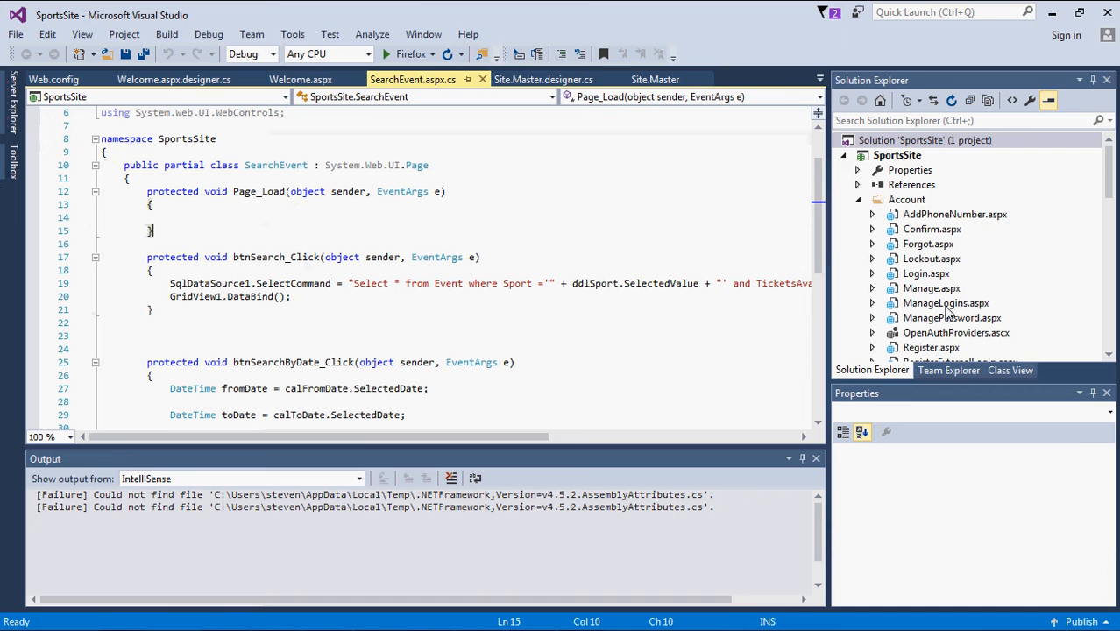
left_click(945, 303)
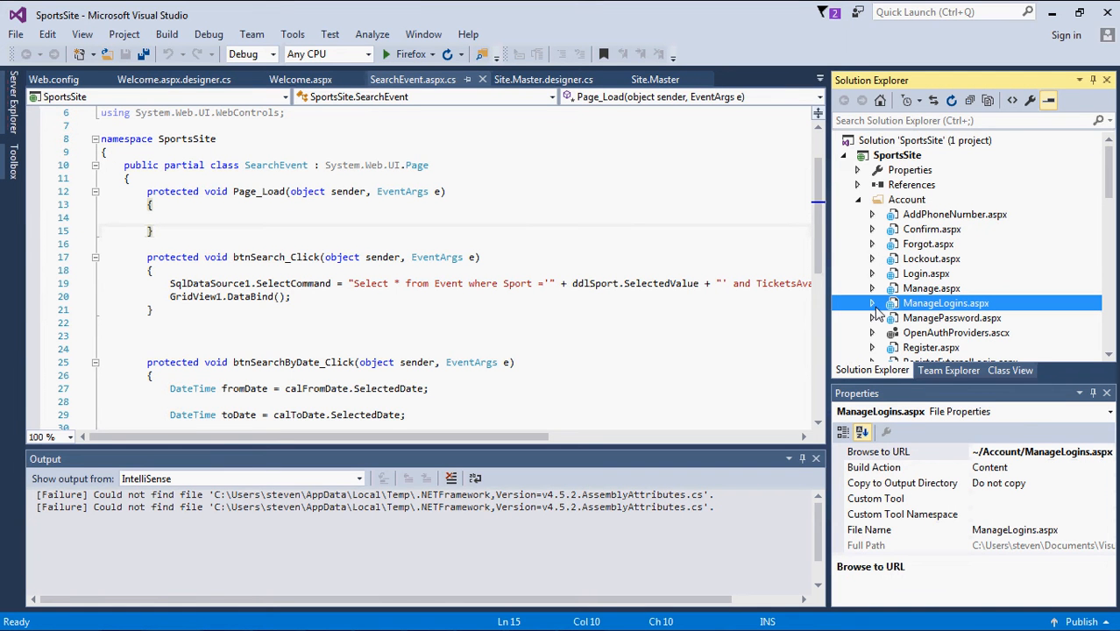
Step: Open ManageLogins.aspx from Solution Explorer in Source view
double_click(946, 303)
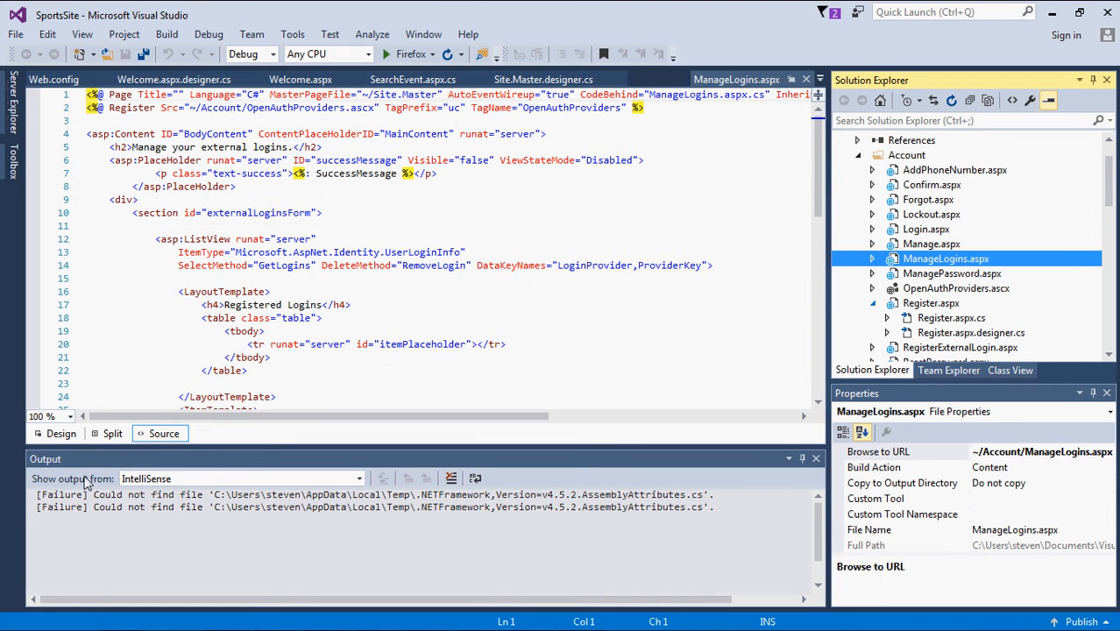
left_click(112, 433)
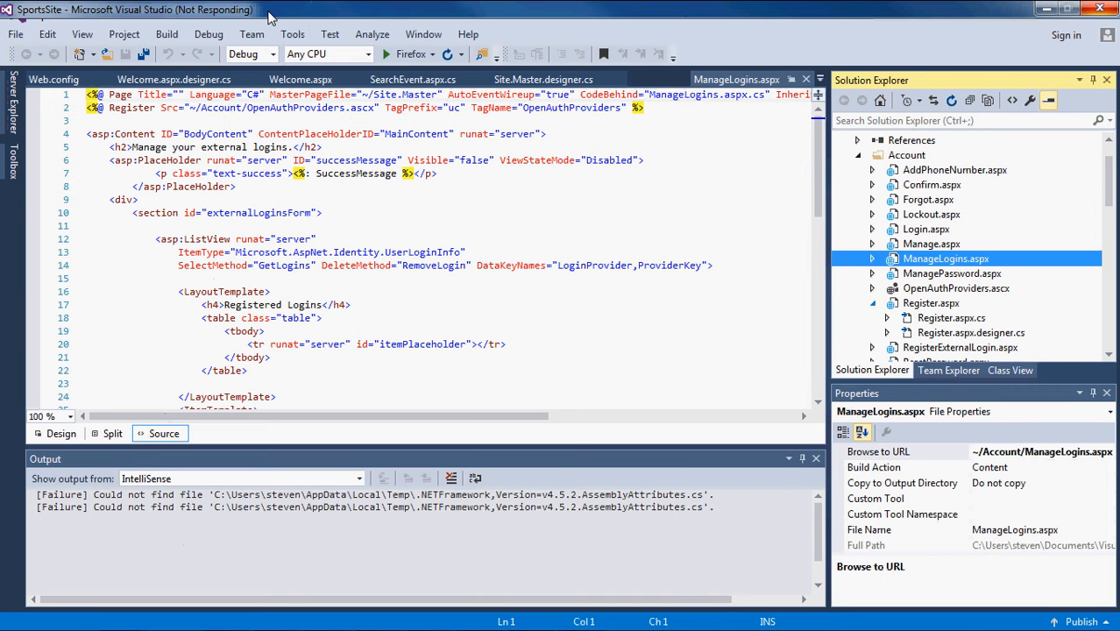
mouse_move(270, 17)
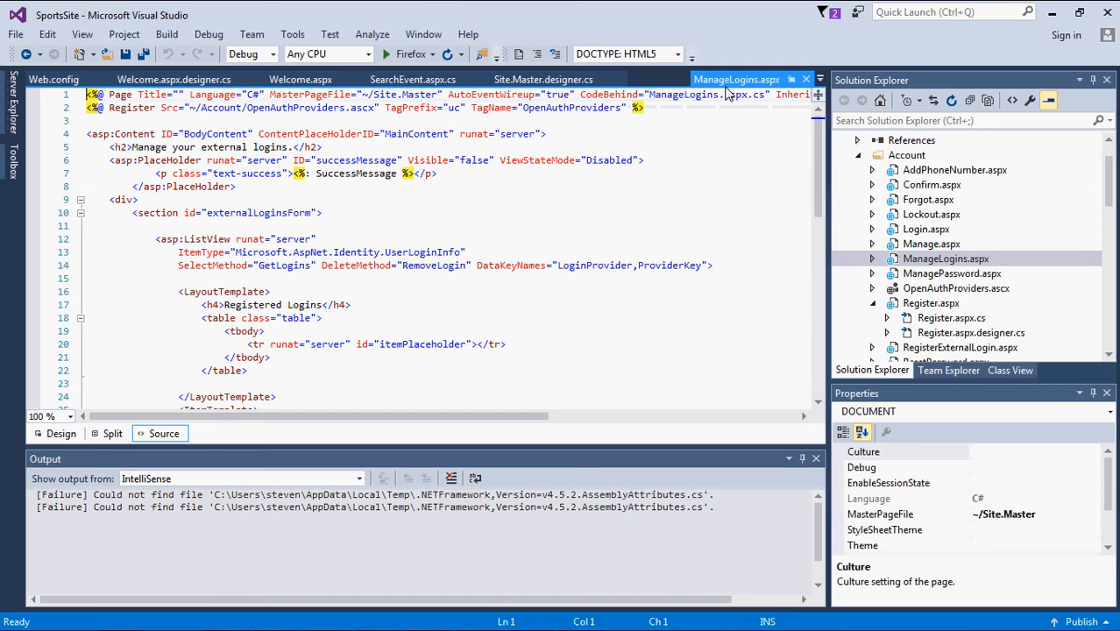
mouse_move(736, 80)
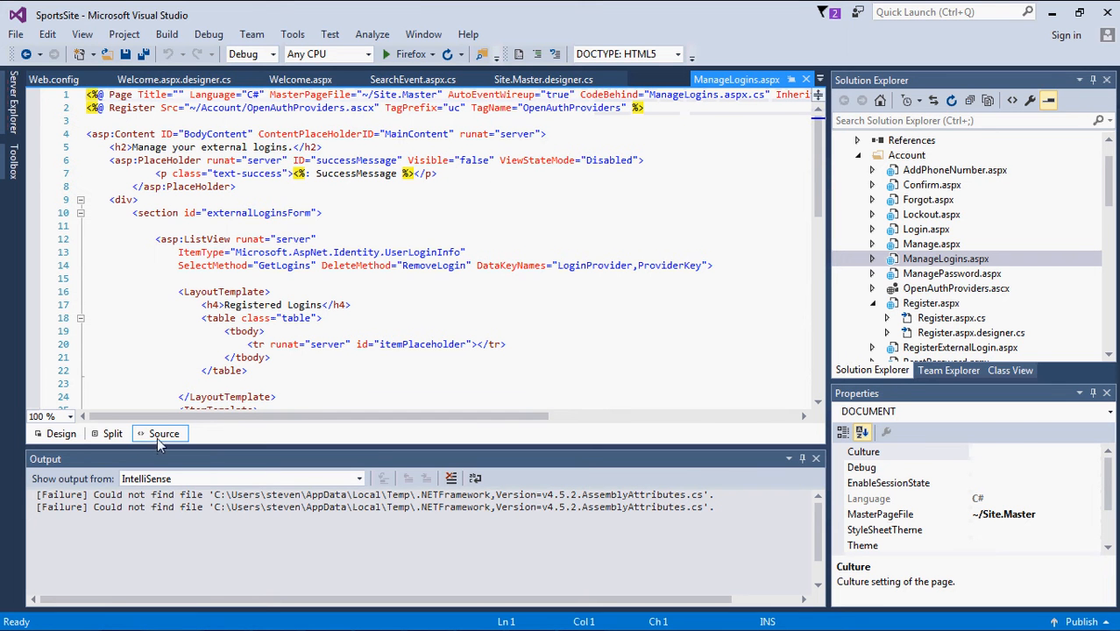
Step: Switch ManageLogins.aspx to Design view
left_click(61, 433)
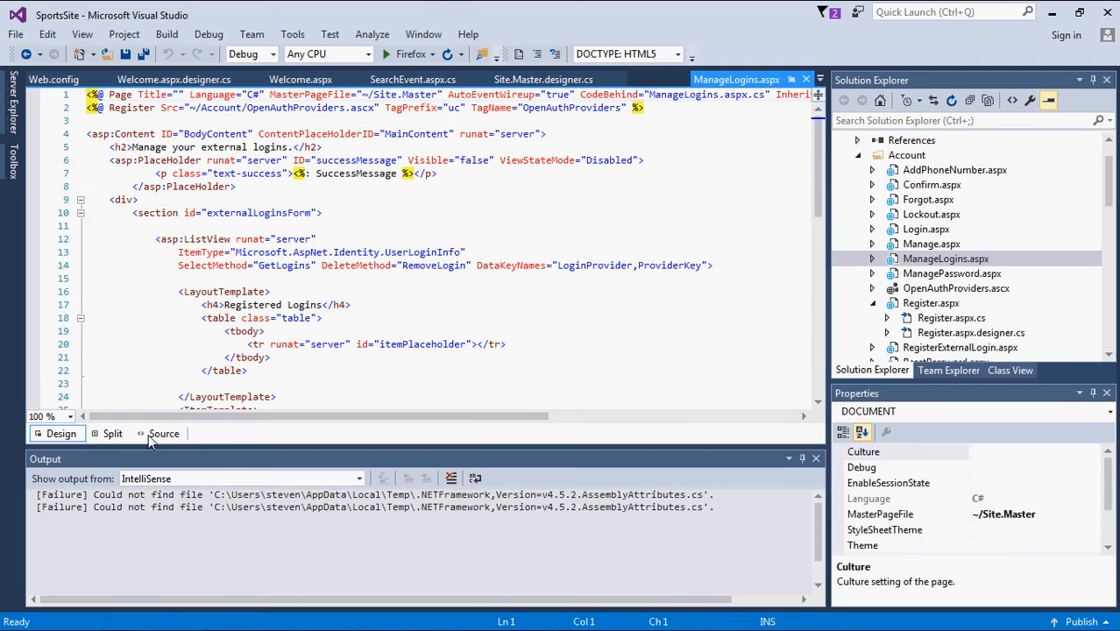
mouse_move(874, 266)
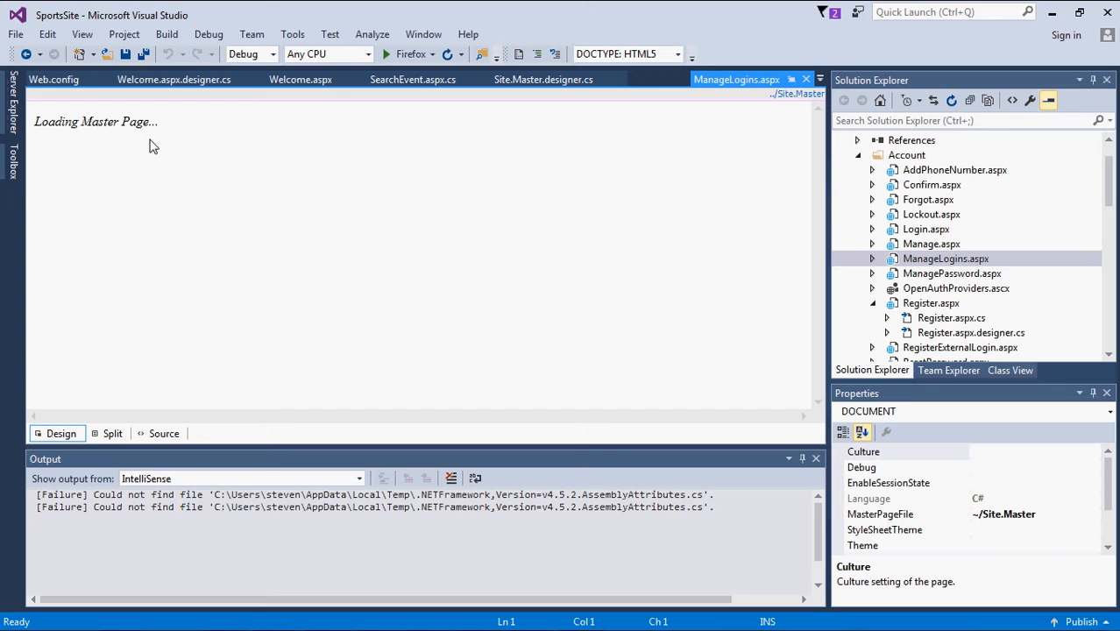
mouse_move(22, 149)
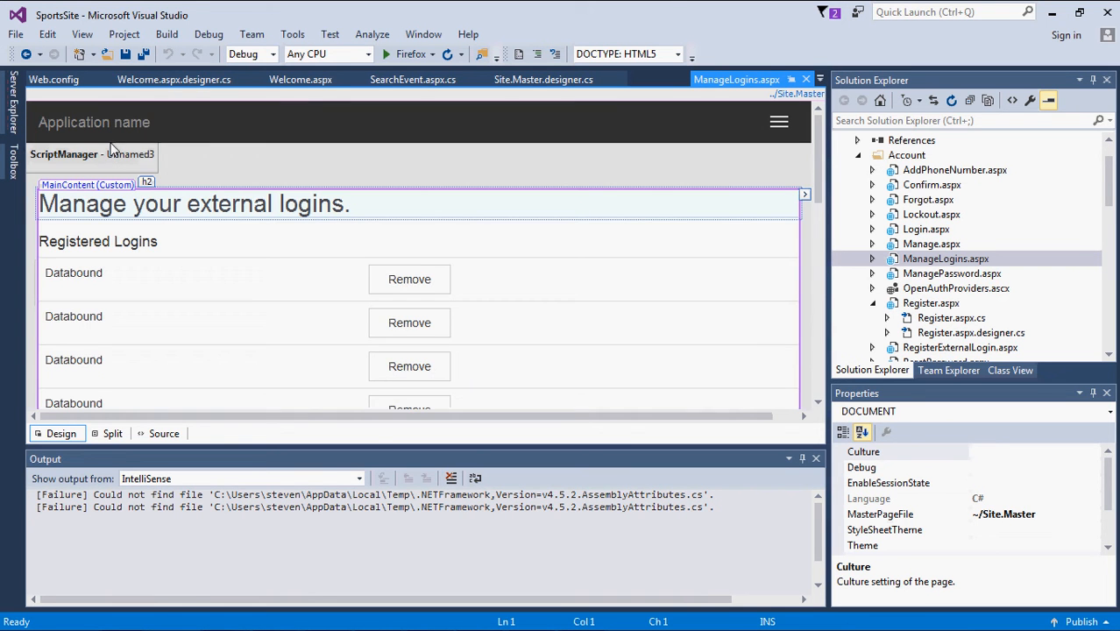
Step: Inspect the h2 heading in Source view, then return to Design view
left_click(163, 433)
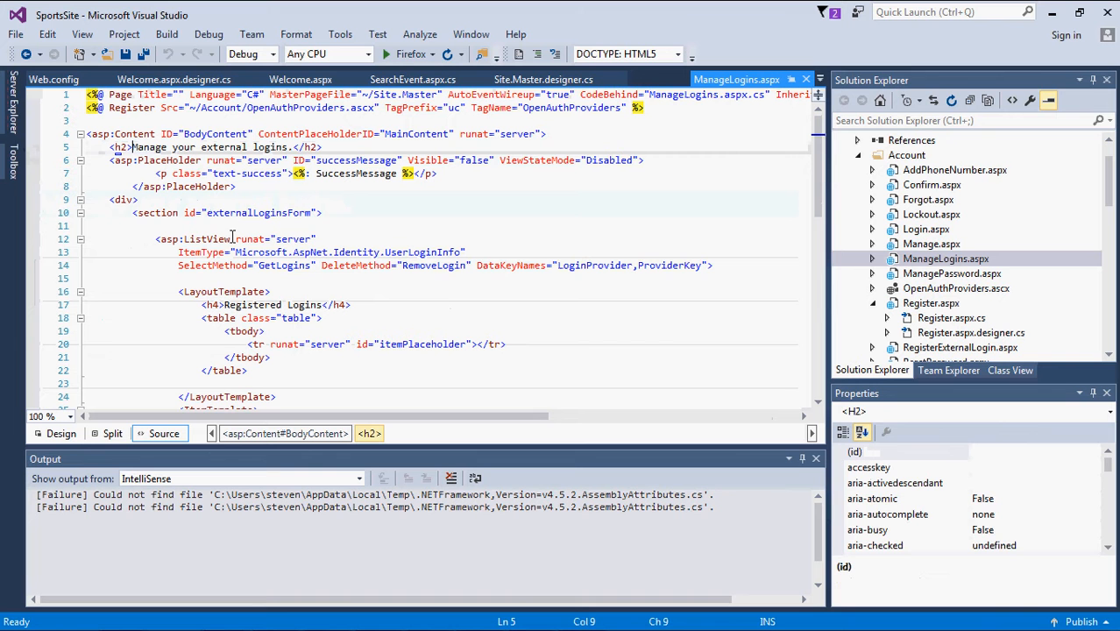
left_click(329, 343)
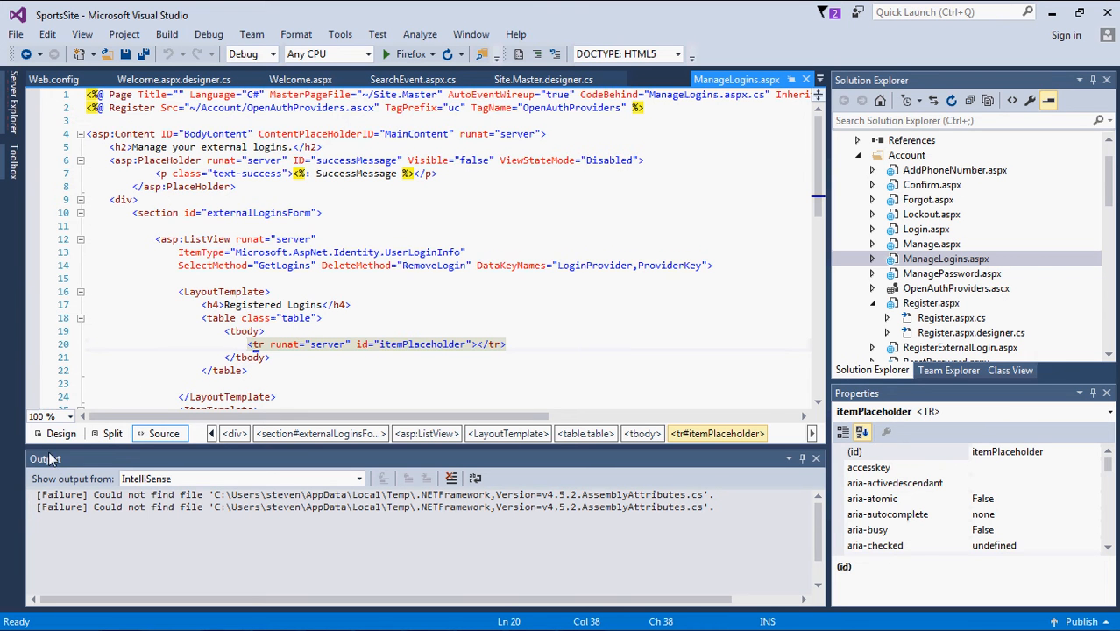
left_click(61, 434)
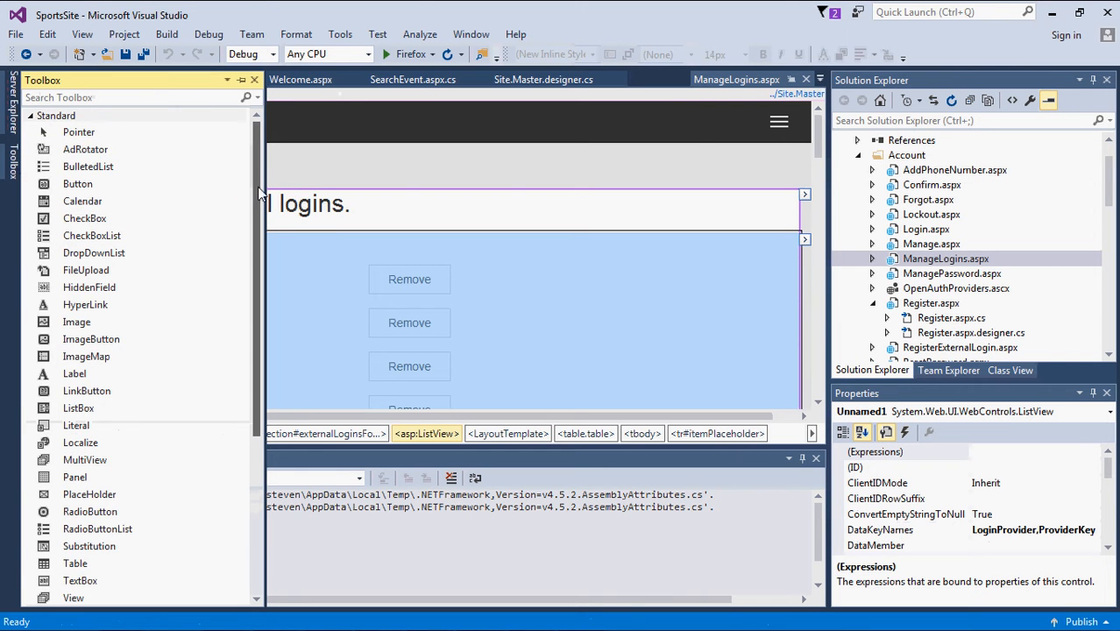
Step: Scroll down through the ManageLogins design to the Registered Logins rows and Remove buttons
scroll("down", 3)
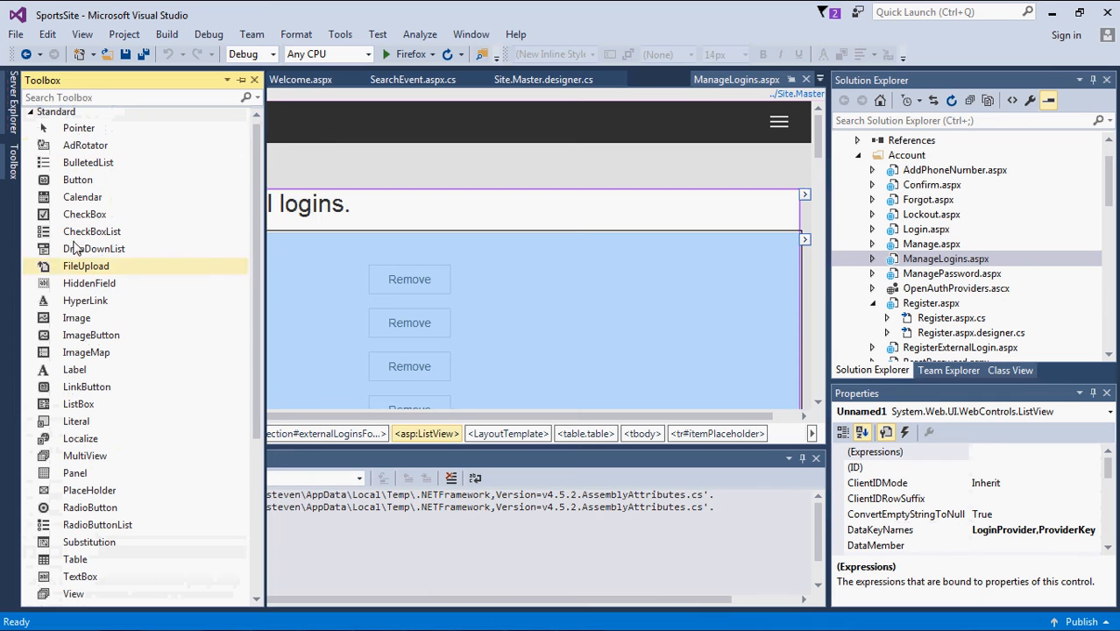
mouse_move(84, 214)
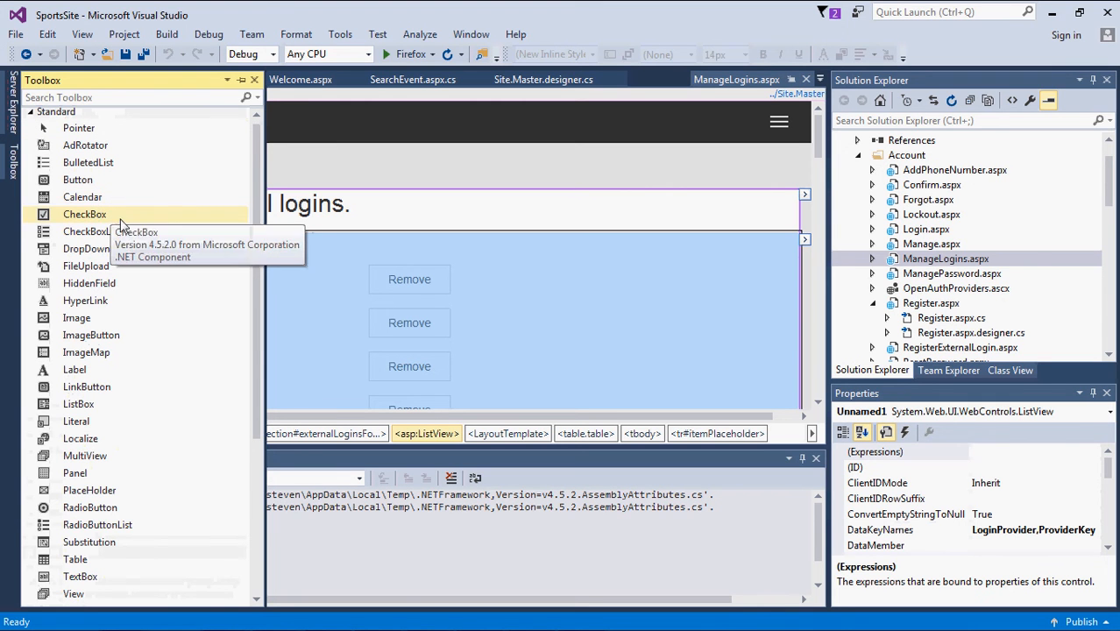
mouse_move(149, 228)
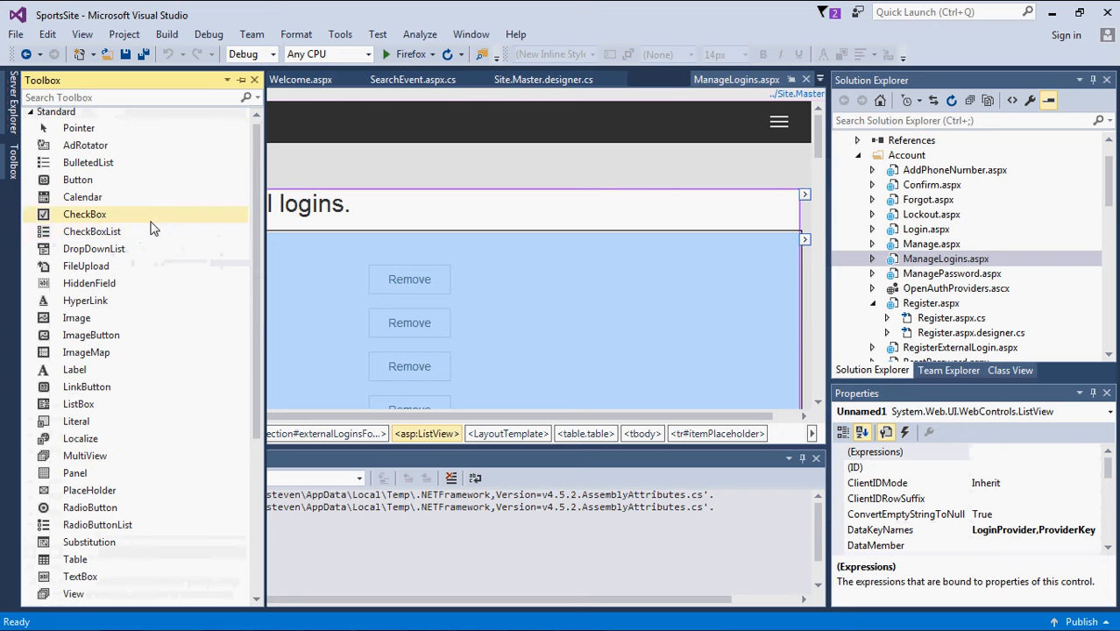
mouse_move(257, 362)
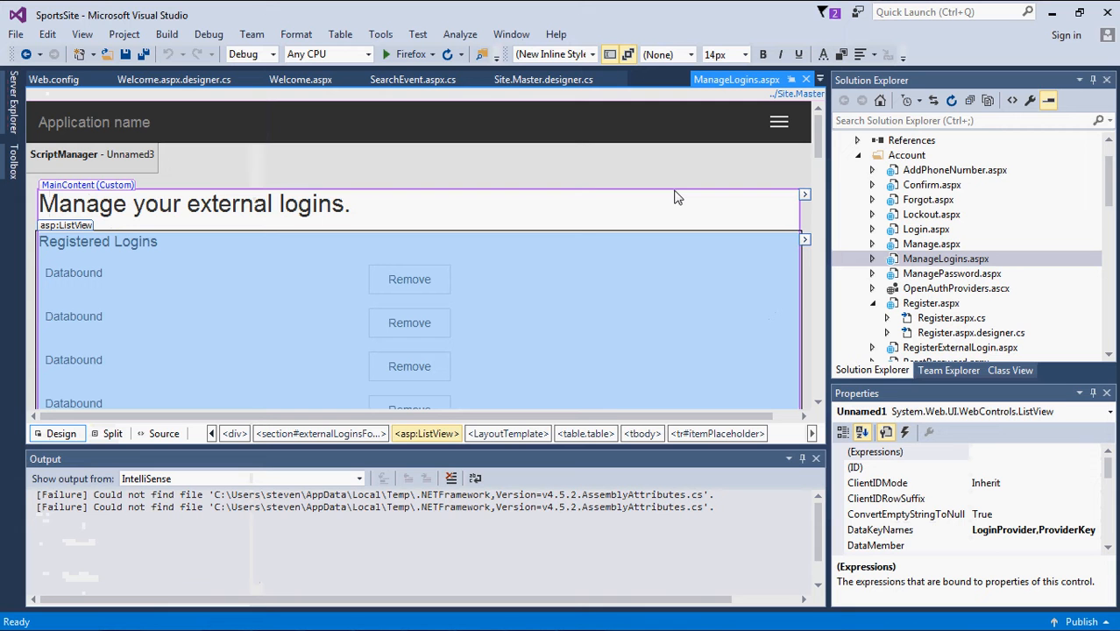
mouse_move(675, 192)
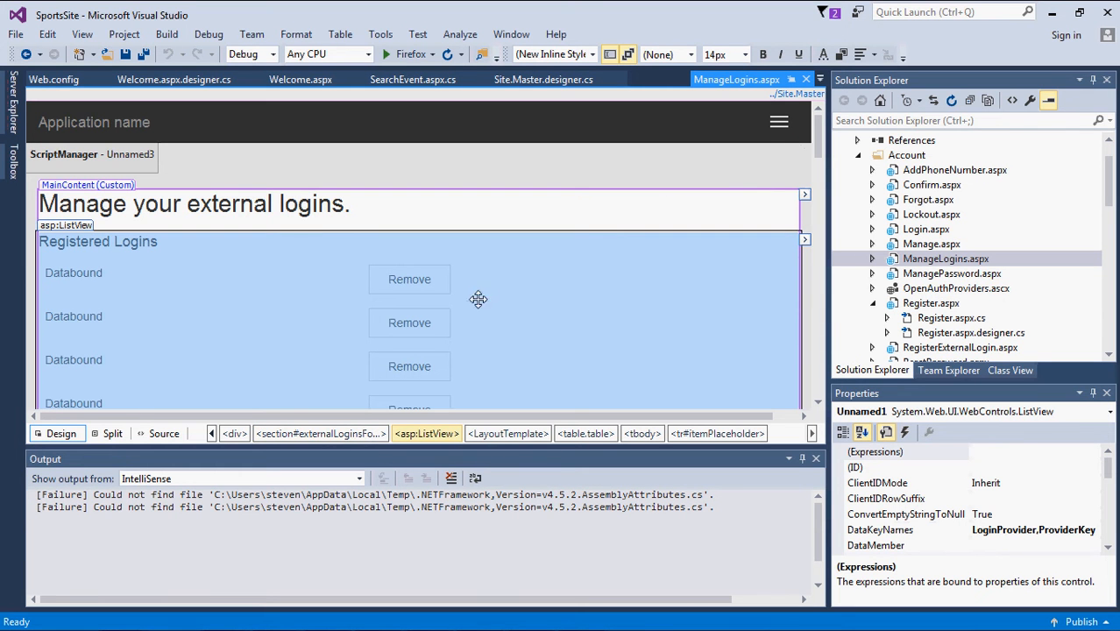
scroll("down", 3)
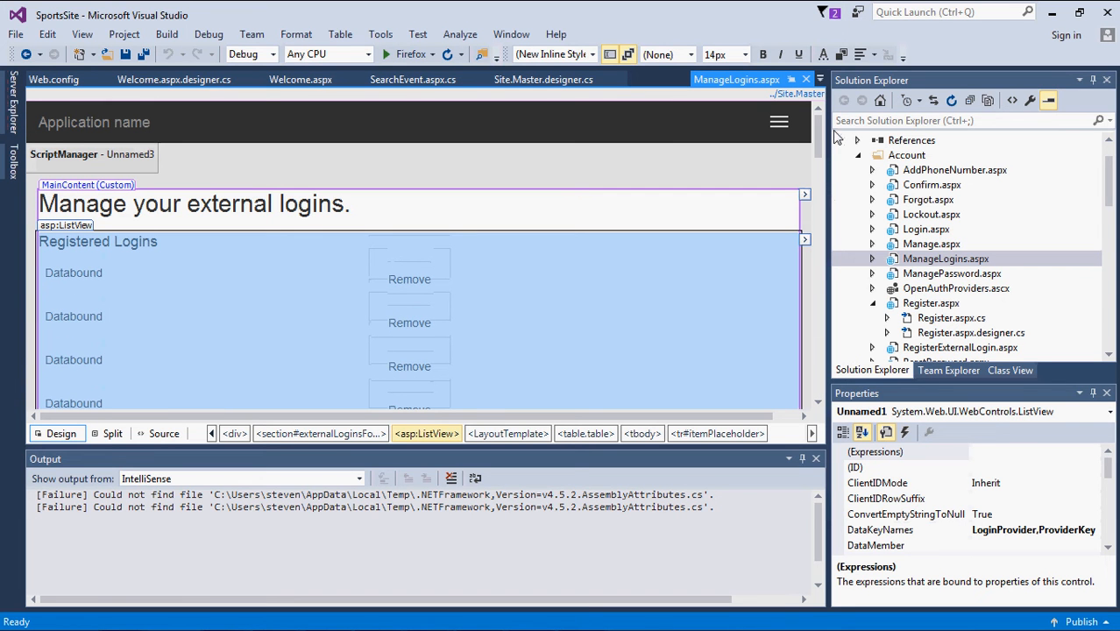
mouse_move(662, 144)
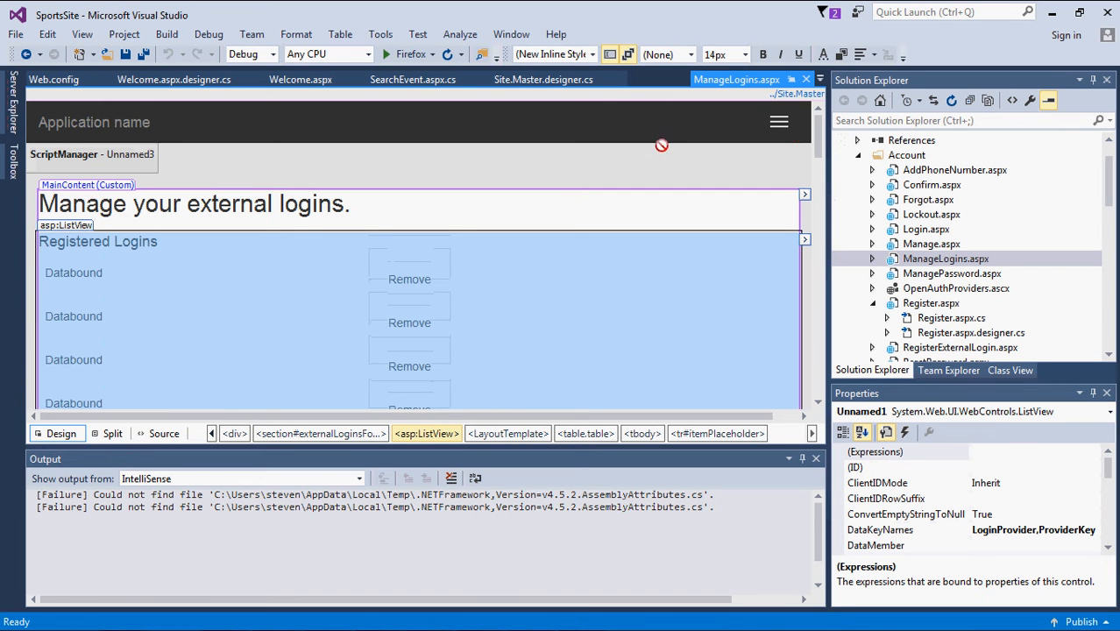
mouse_move(626, 180)
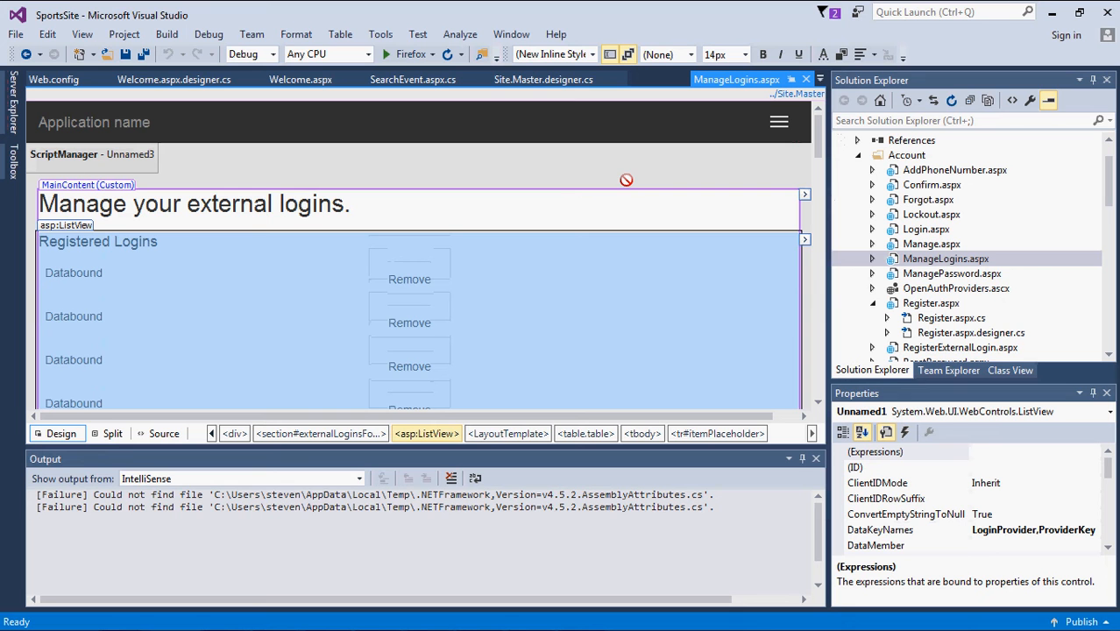
mouse_move(625, 182)
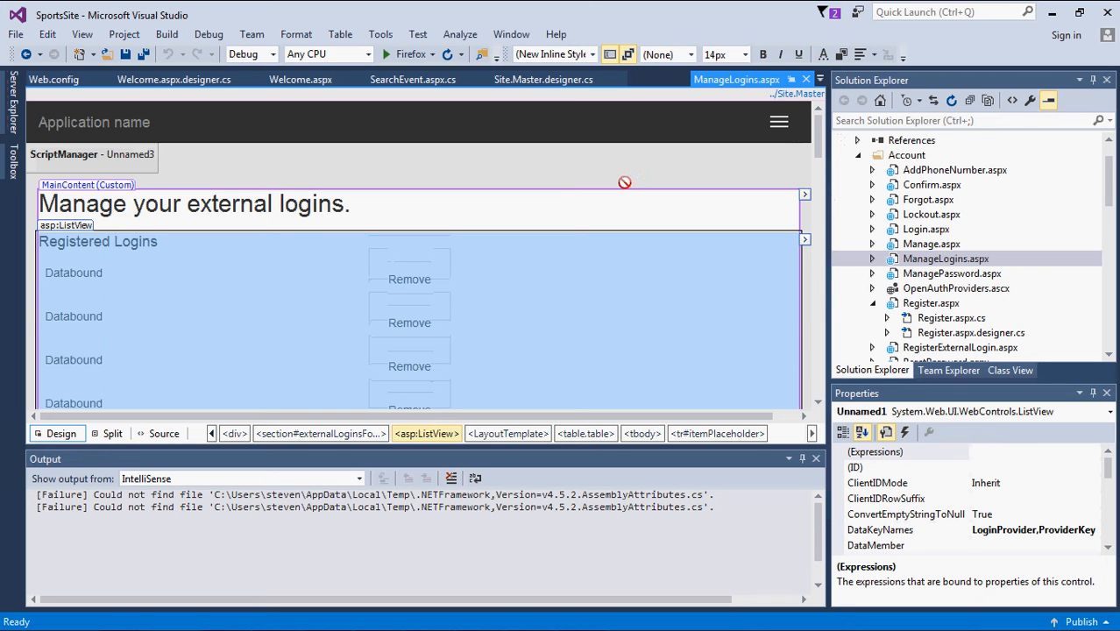
mouse_move(3, 187)
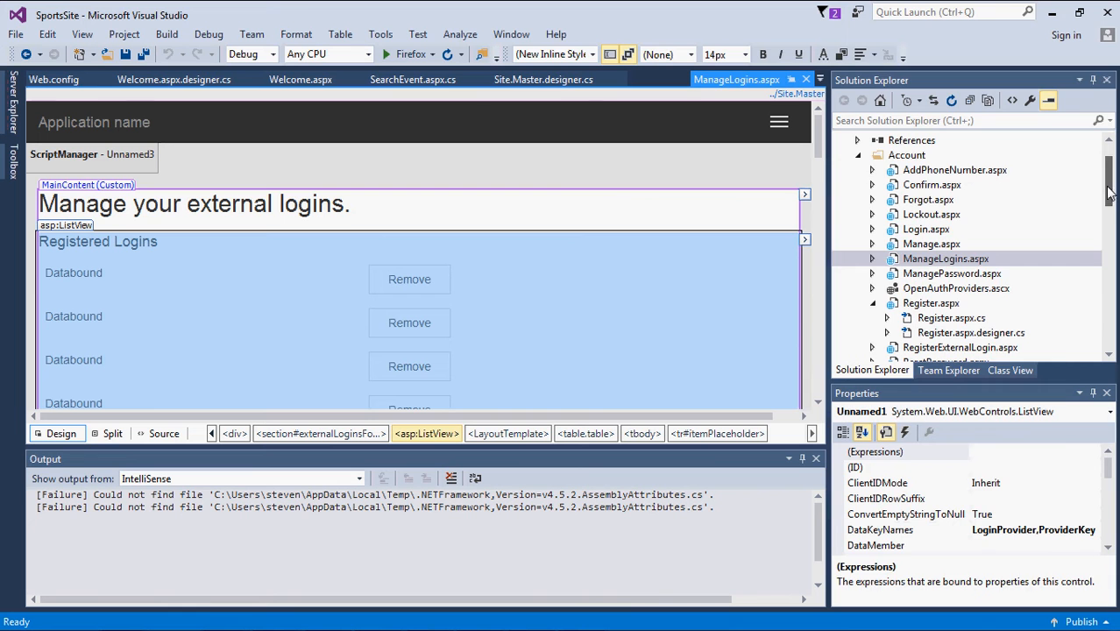
Step: Expand ManageLogins.aspx in Solution Explorer and open ManageLogins.aspx.cs
left_click(946, 170)
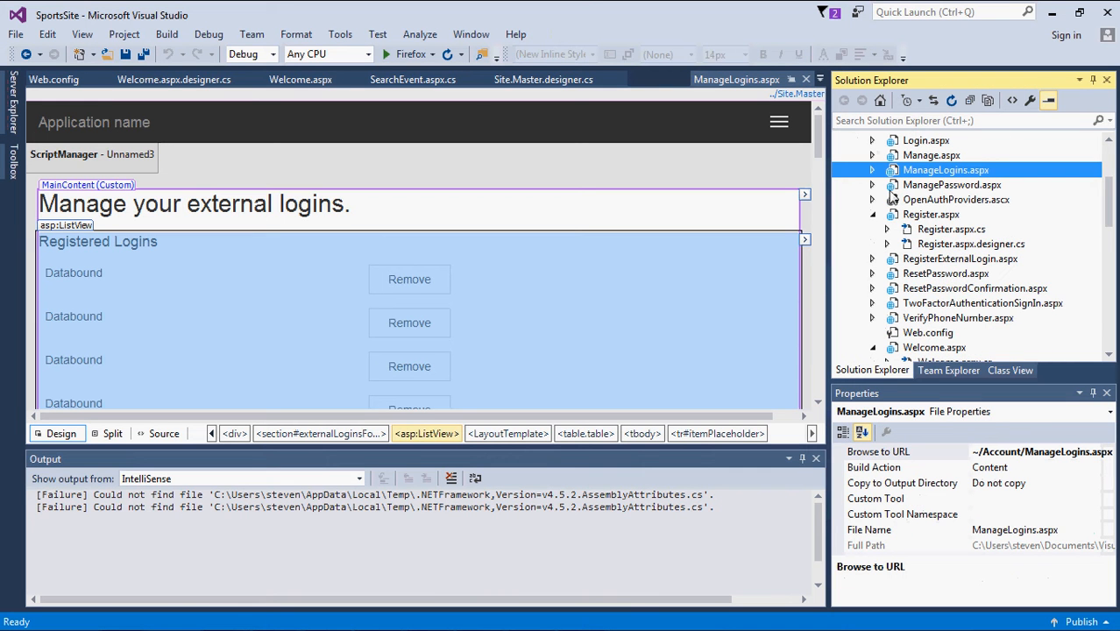
left_click(873, 169)
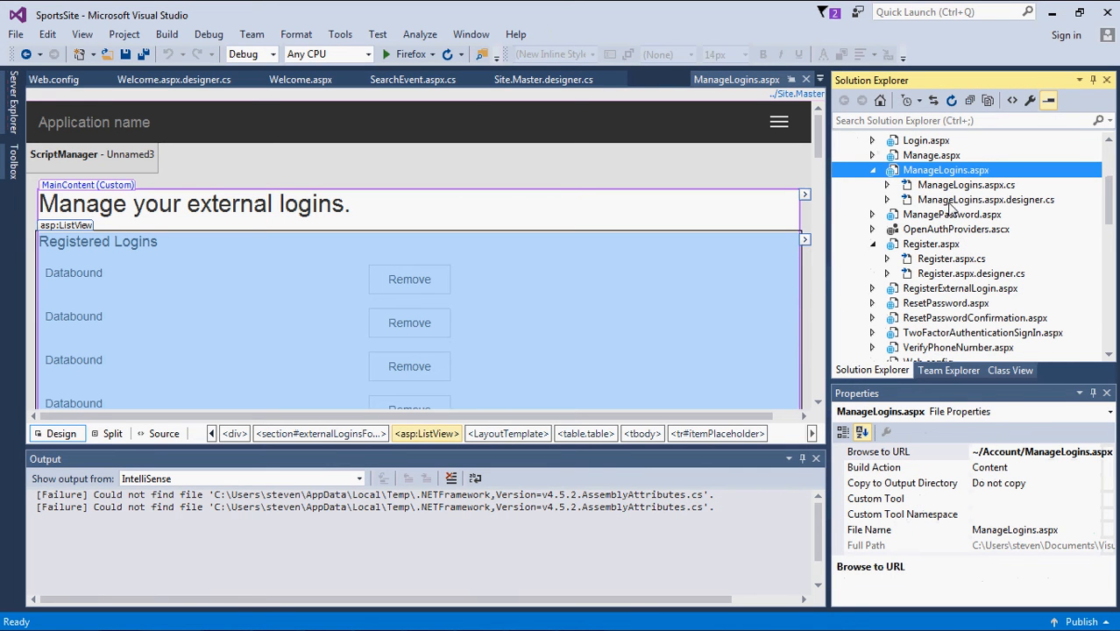
left_click(986, 199)
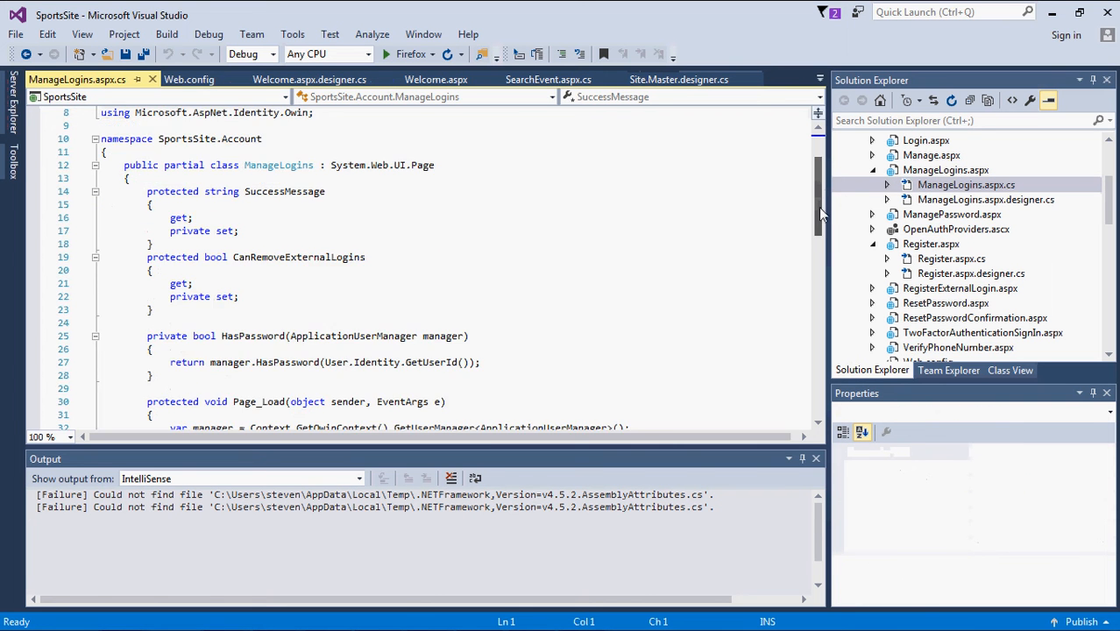
scroll("down", 3)
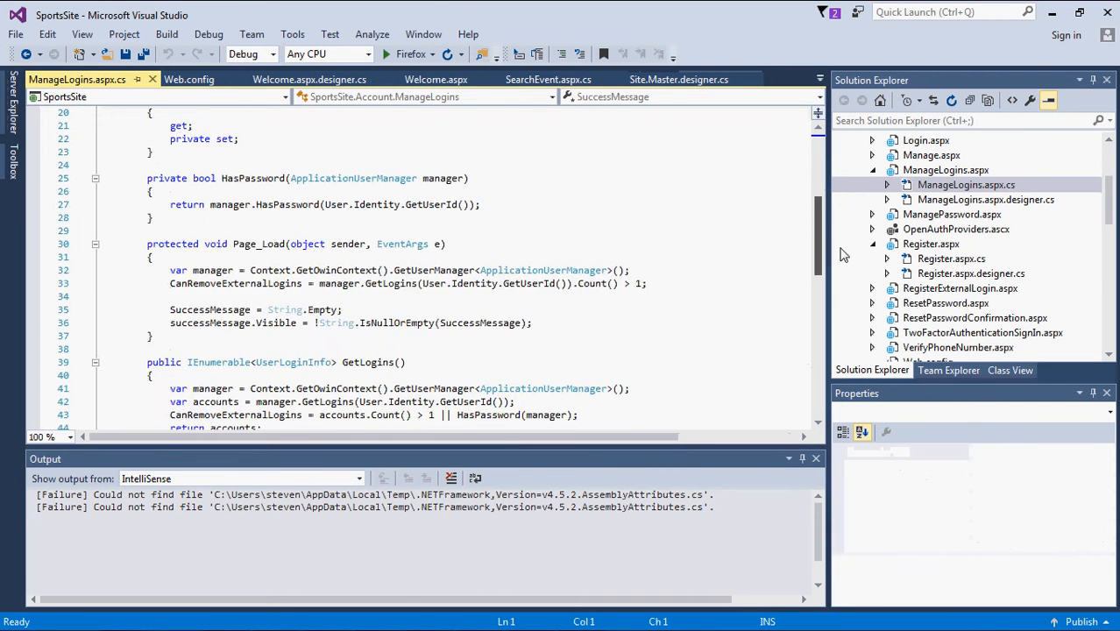
scroll("down", 3)
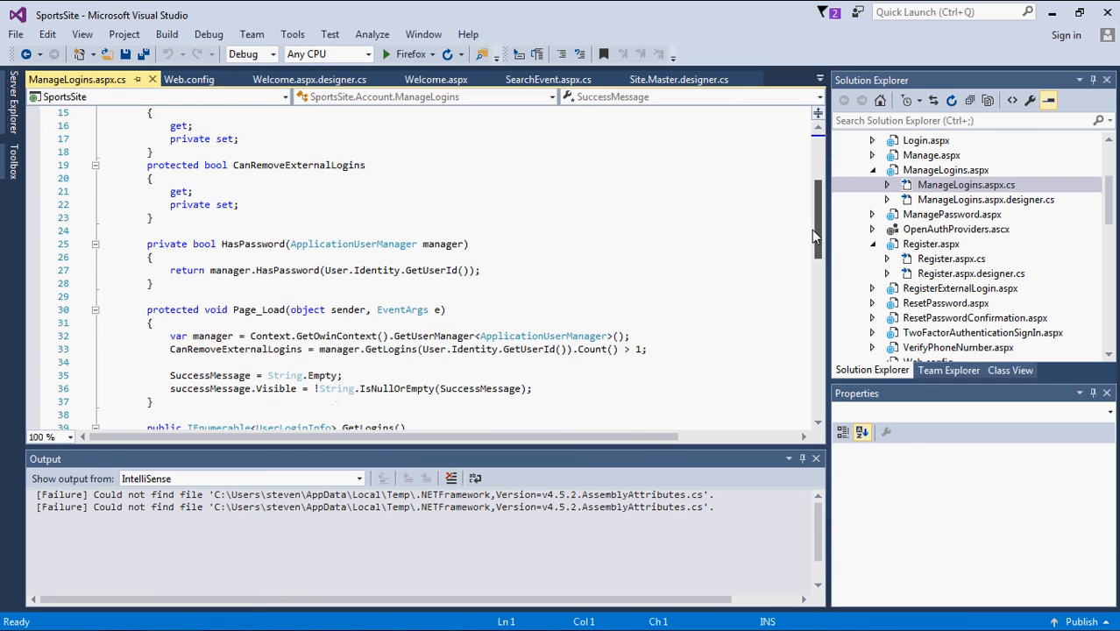
scroll("down", 3)
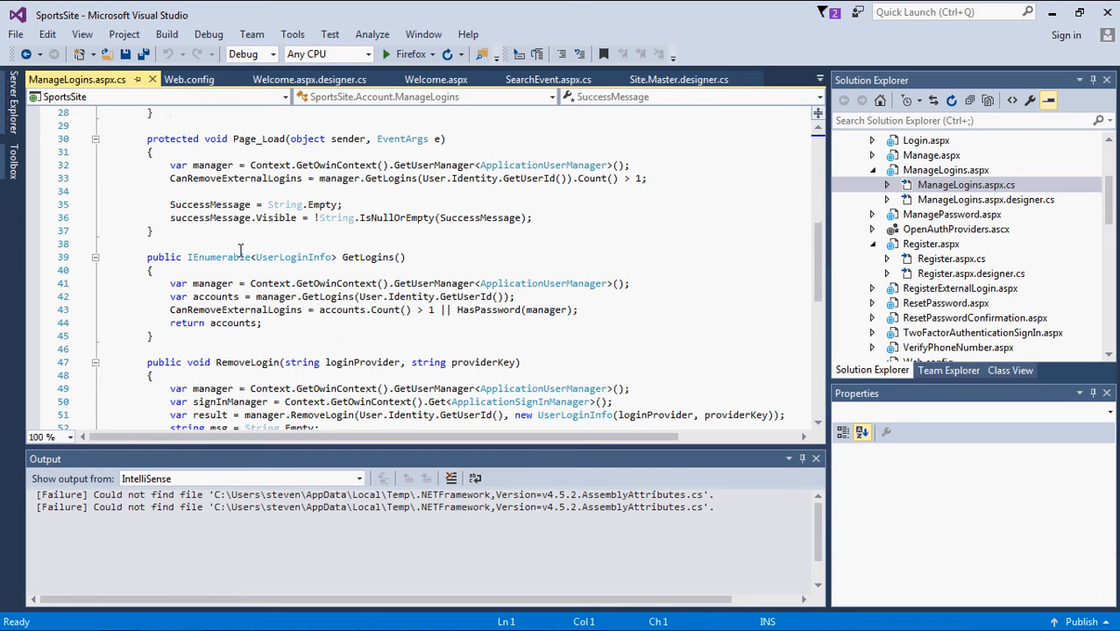
mouse_move(453, 277)
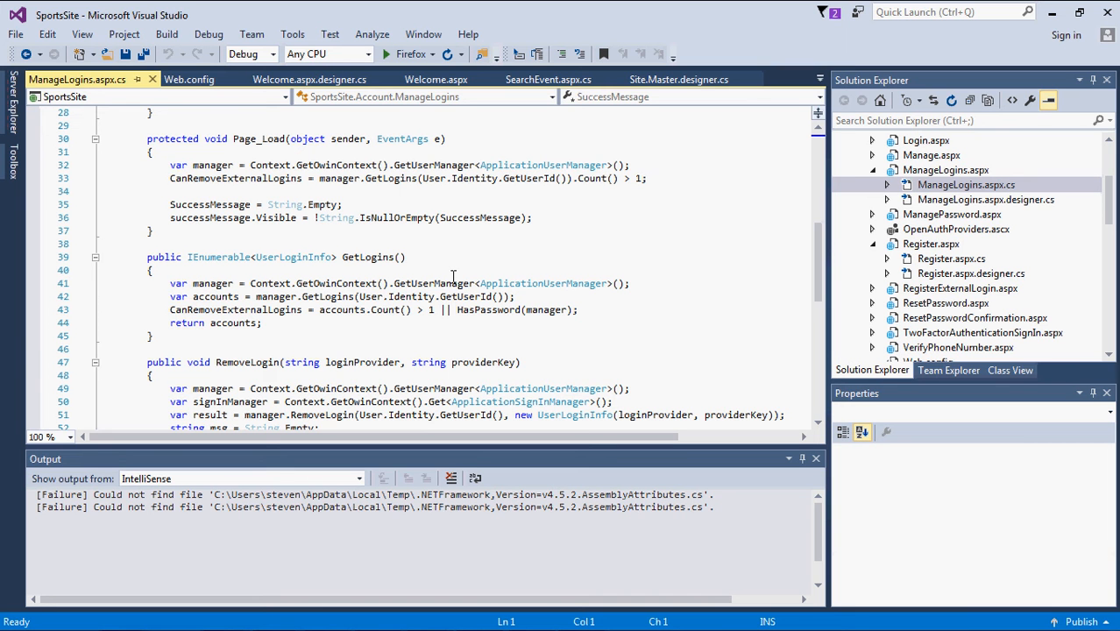
scroll("down", 3)
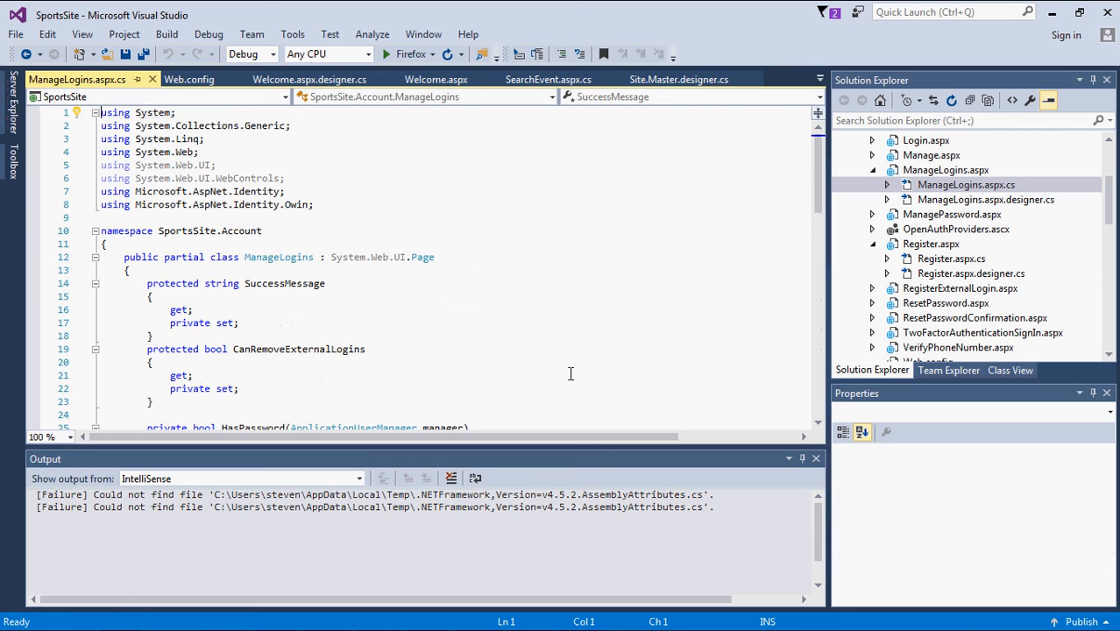
mouse_move(276, 220)
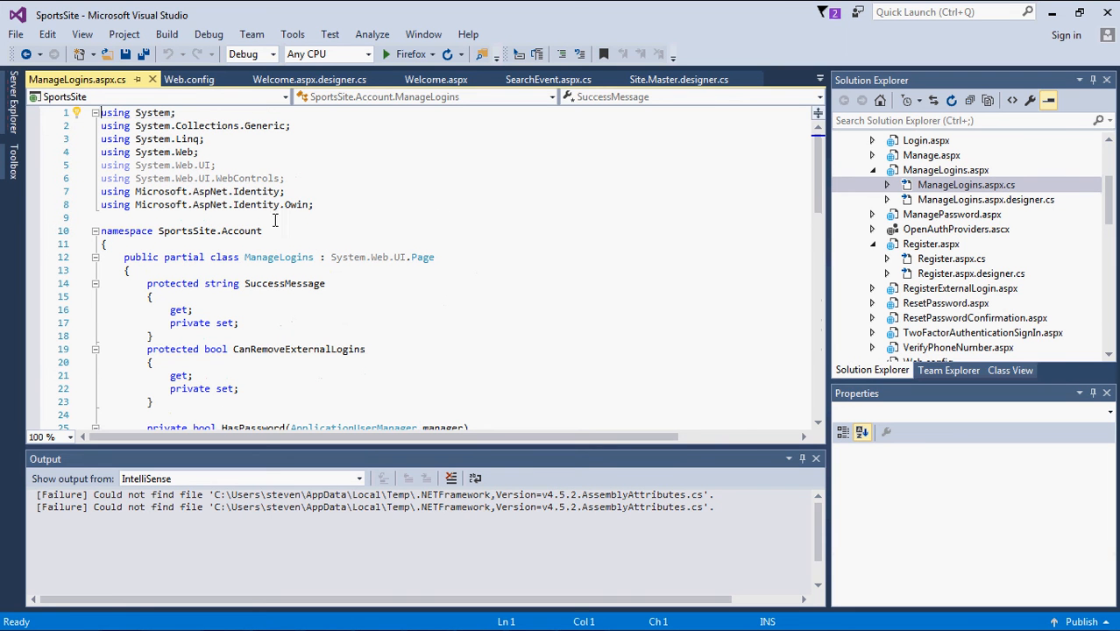
mouse_move(308, 79)
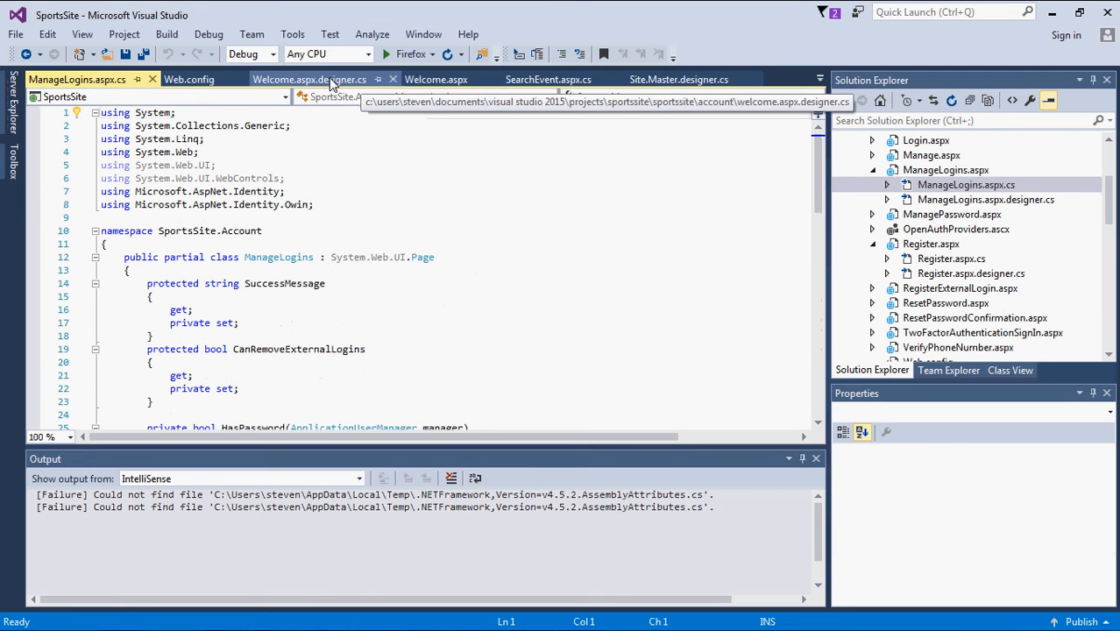
left_click(308, 79)
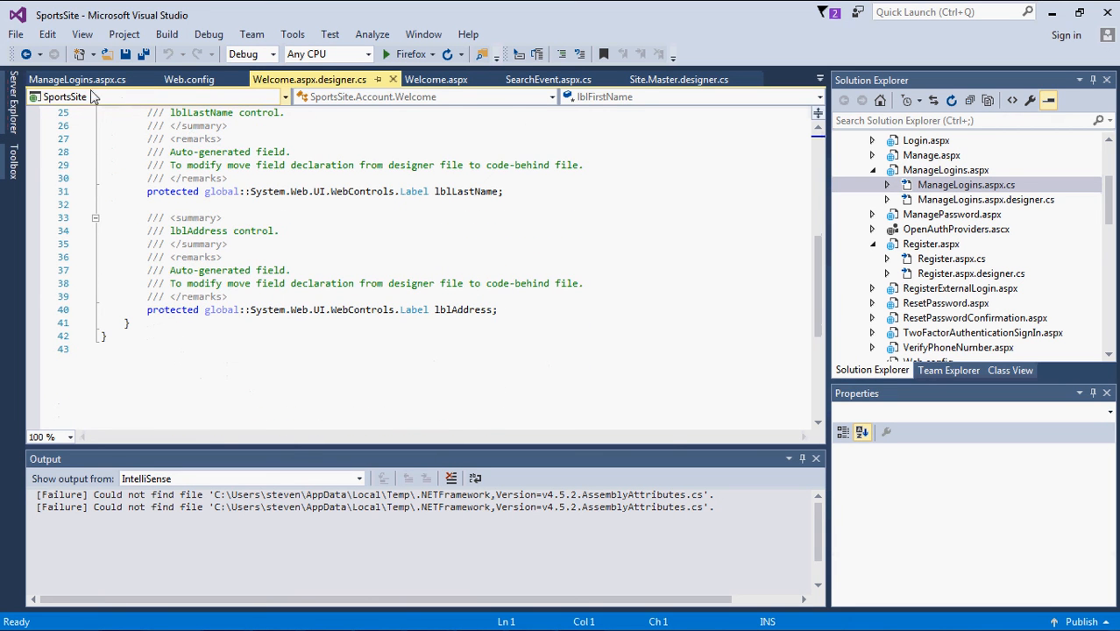
left_click(77, 79)
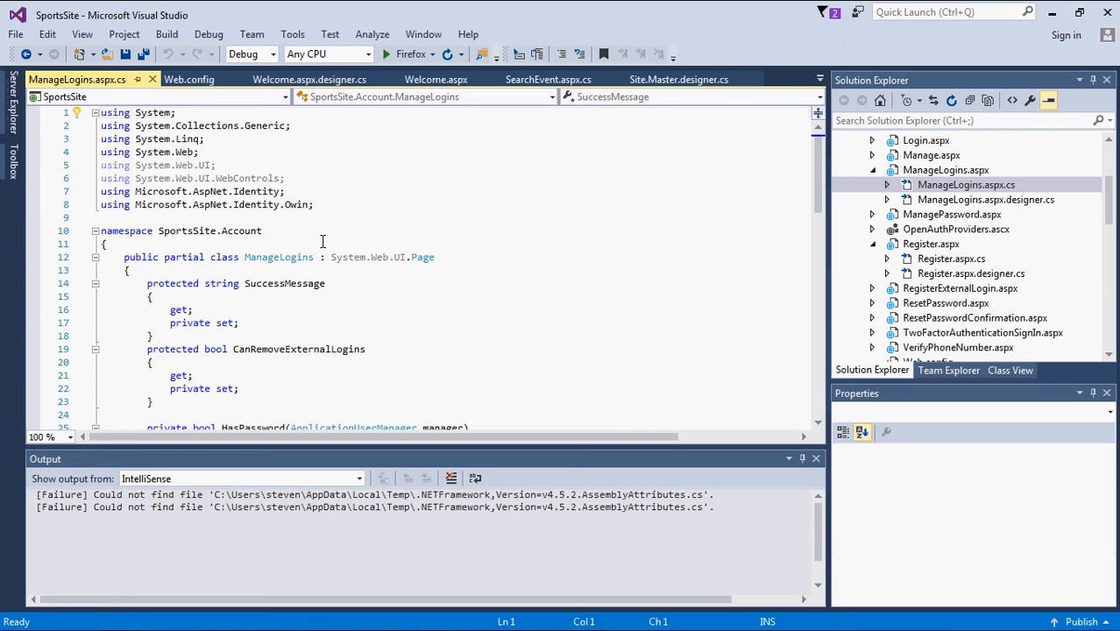
mouse_move(191, 54)
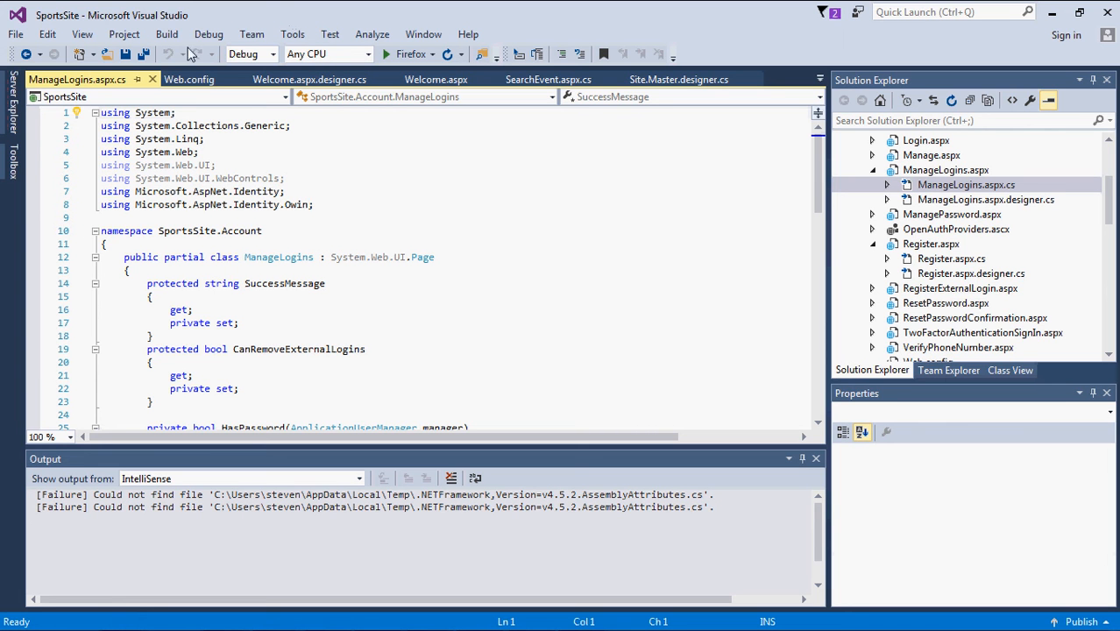
mouse_move(421, 480)
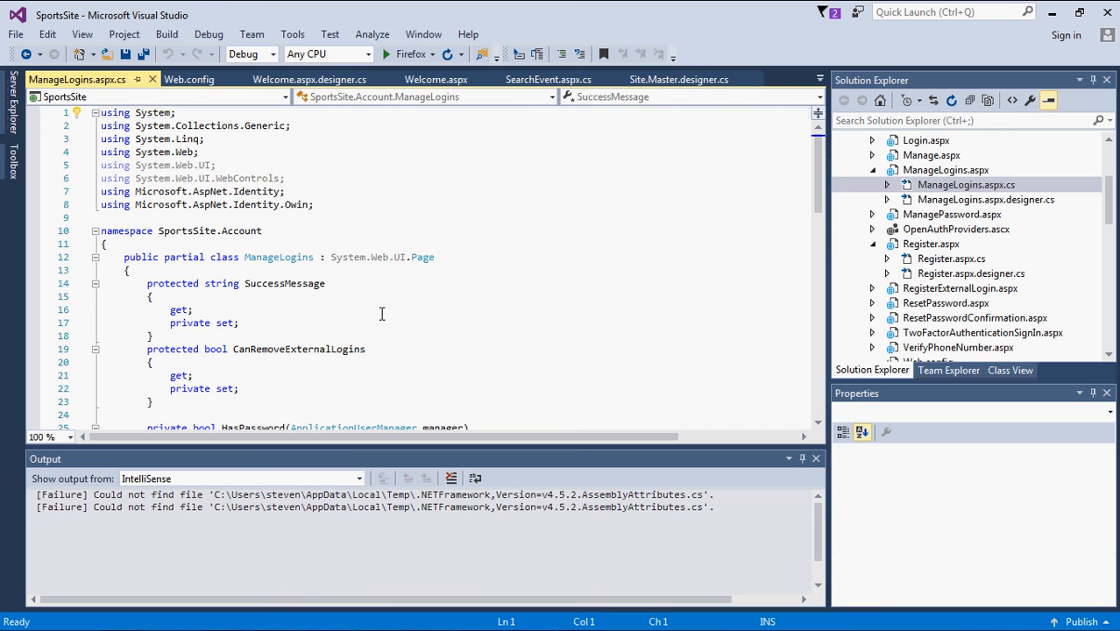
mouse_move(459, 292)
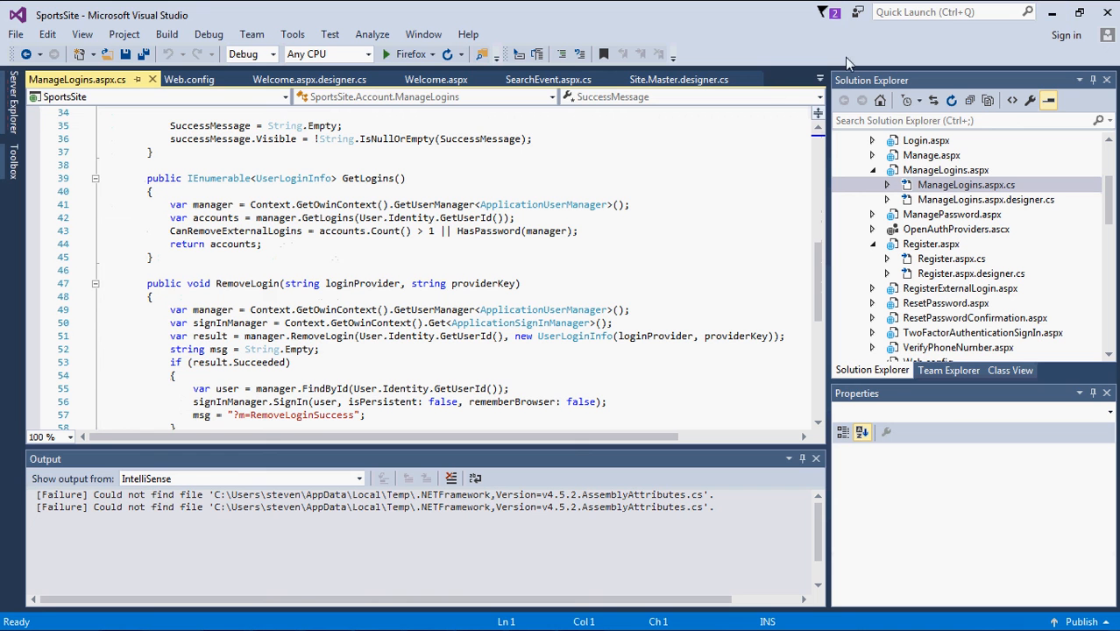
mouse_move(849, 186)
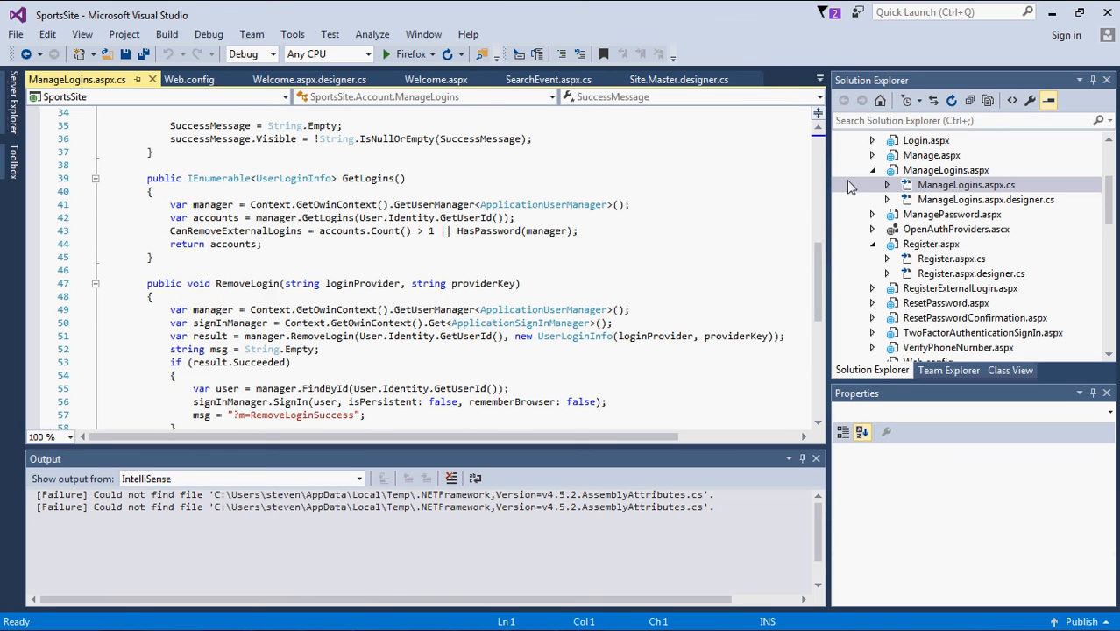